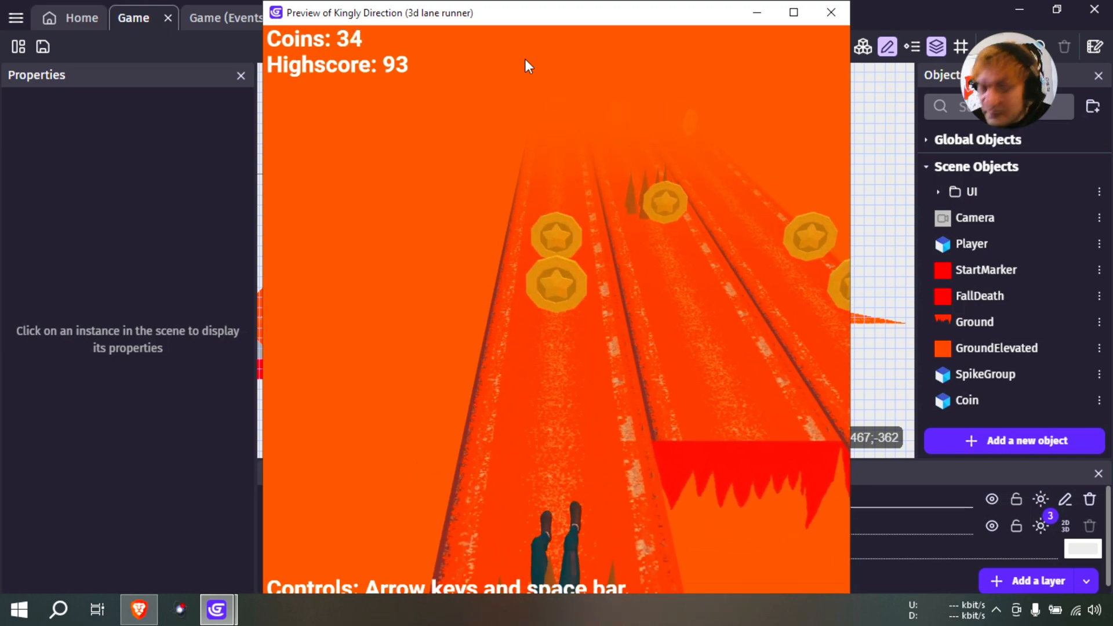
Close the running lane-runner game preview window
left_click(831, 12)
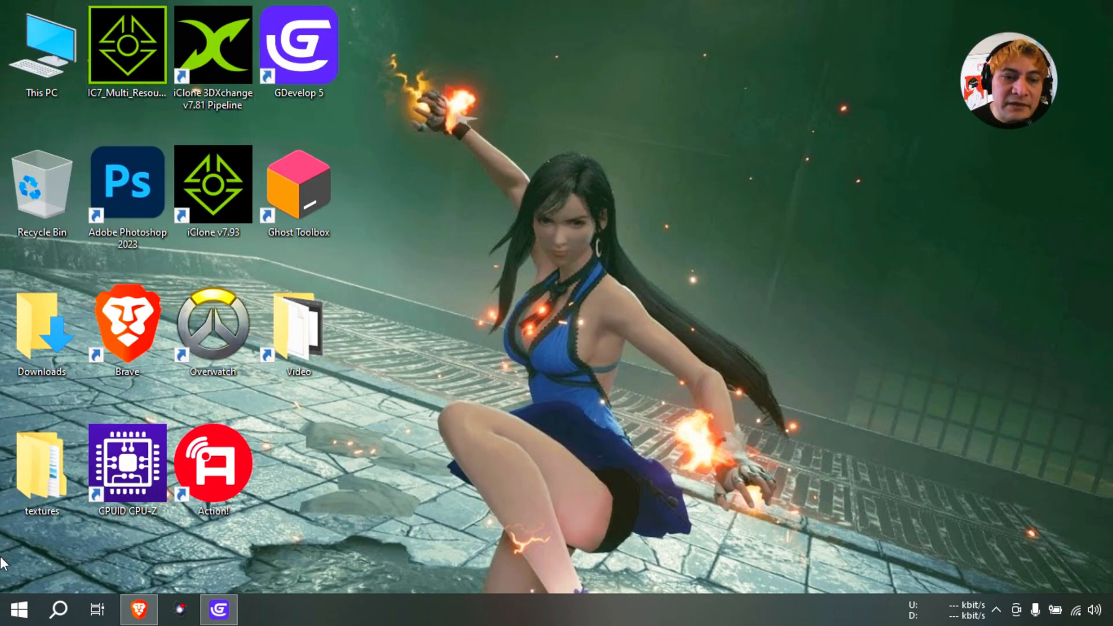
Launch iClone v7.93 from its desktop shortcut
left_click(127, 462)
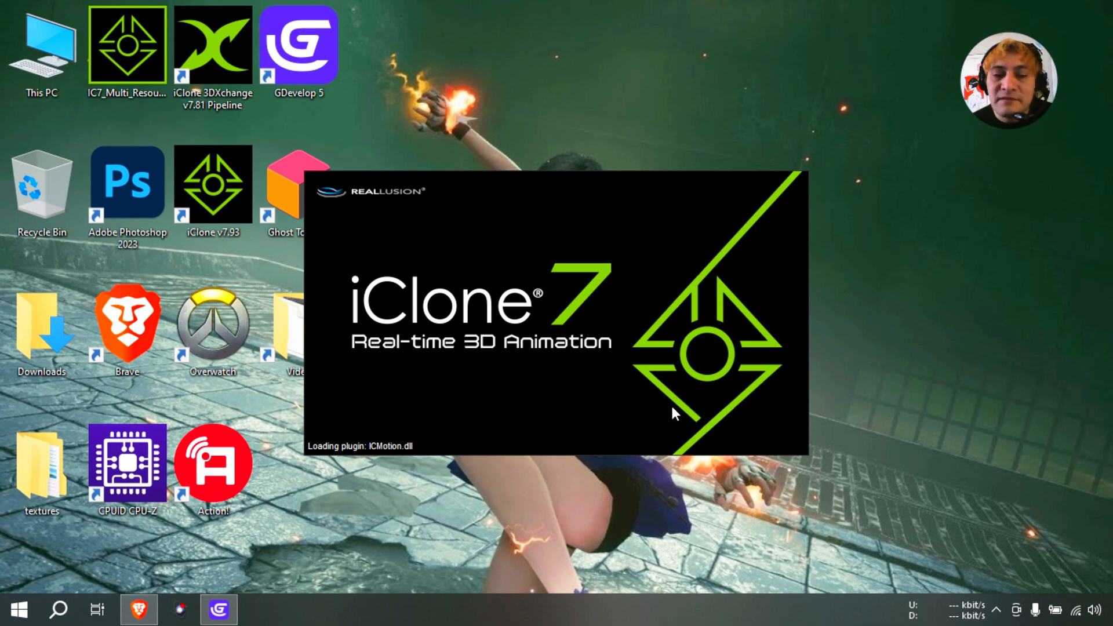
mouse_move(550, 375)
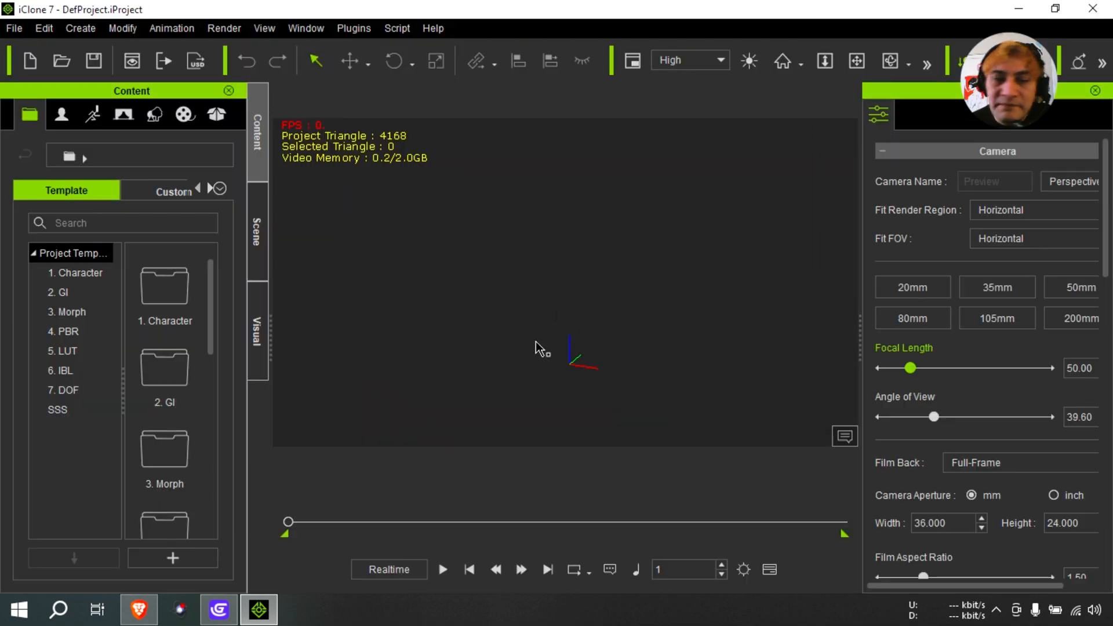
Browse the Avatar content library and double-click Caleb to place the CC3+ avatar
left_click(60, 115)
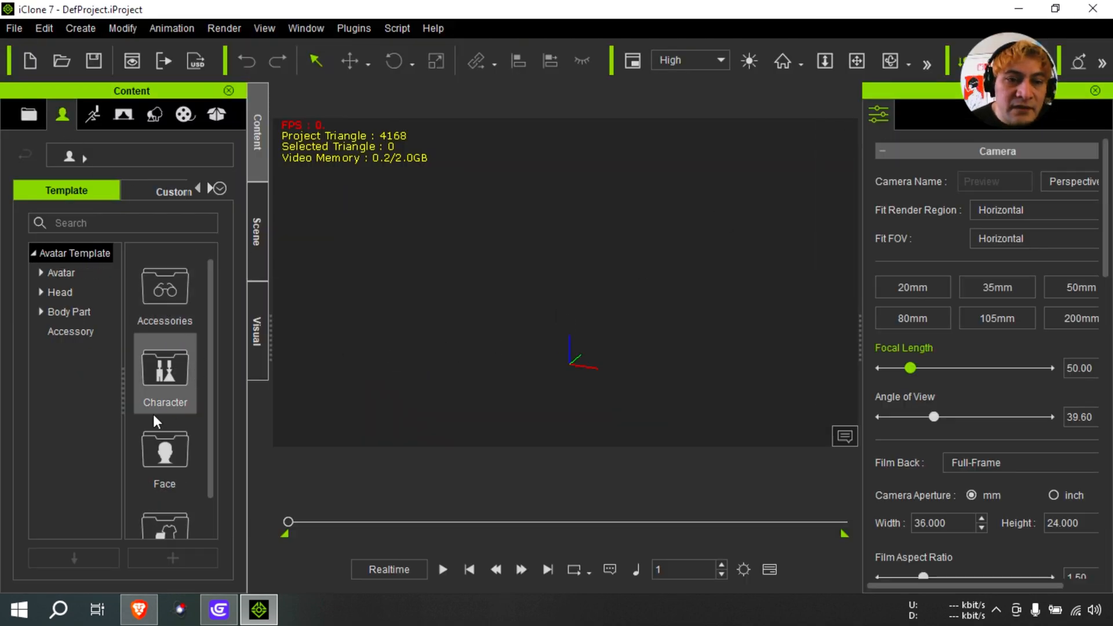
left_click(63, 115)
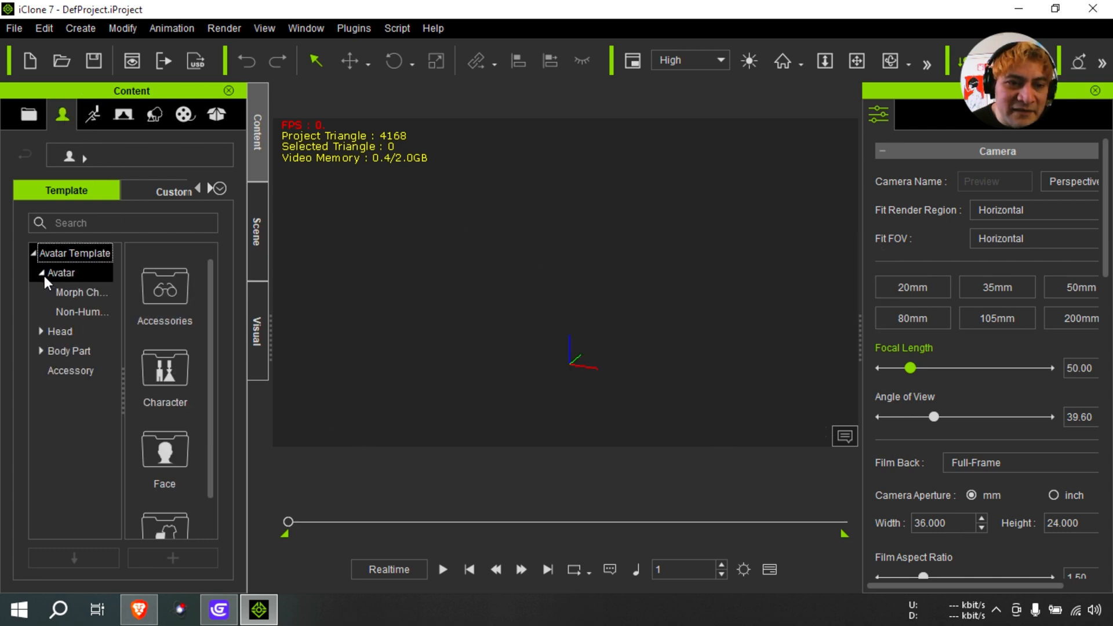
left_click(34, 273)
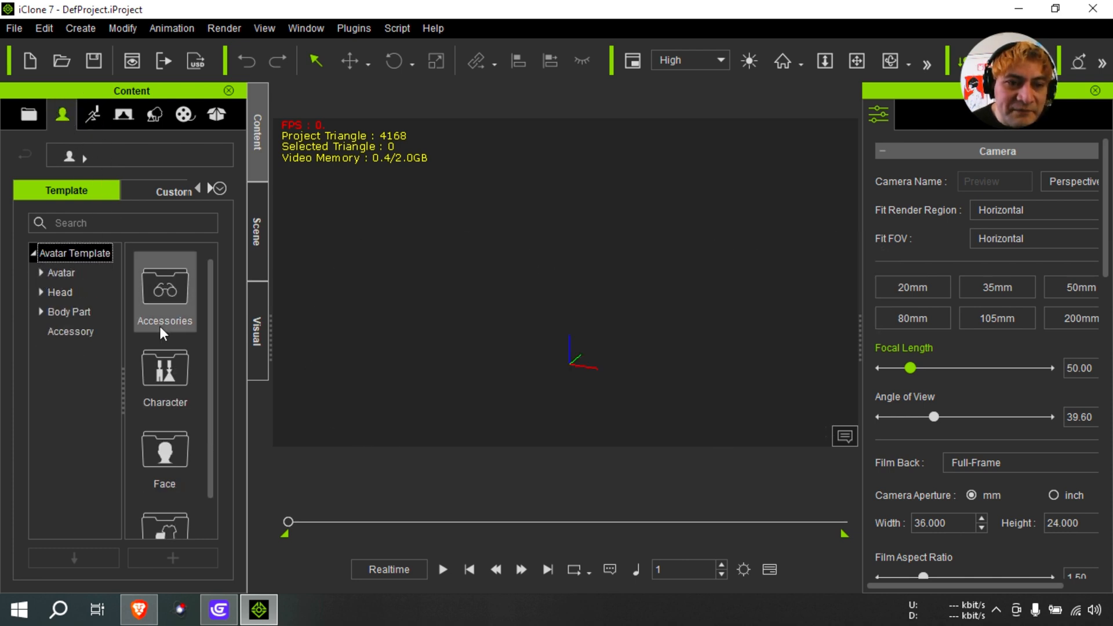
left_click(62, 272)
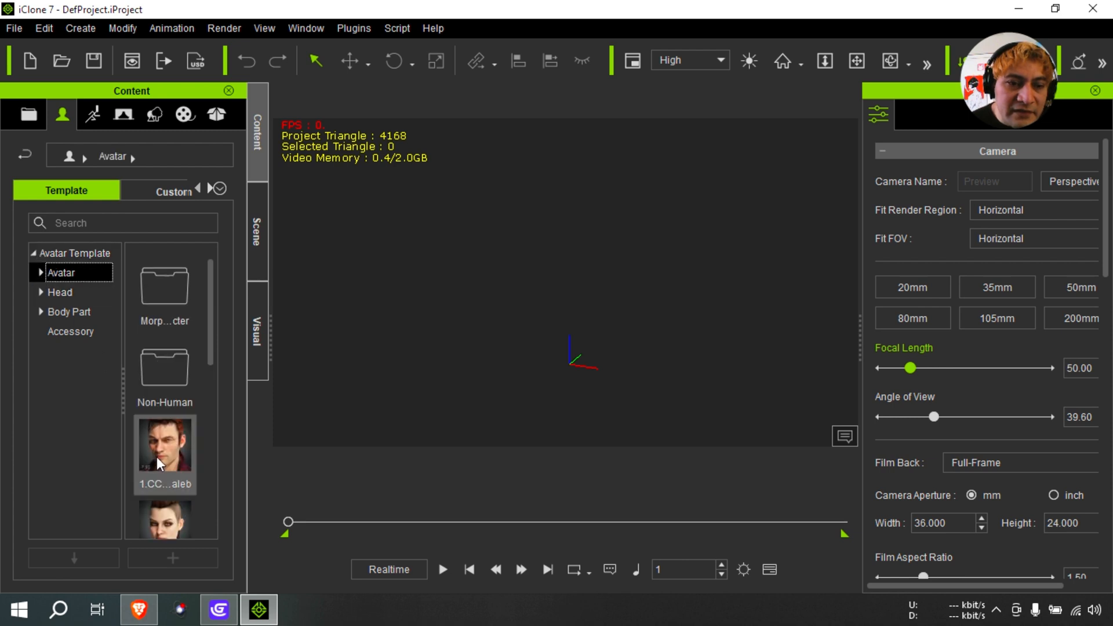
double_click(163, 445)
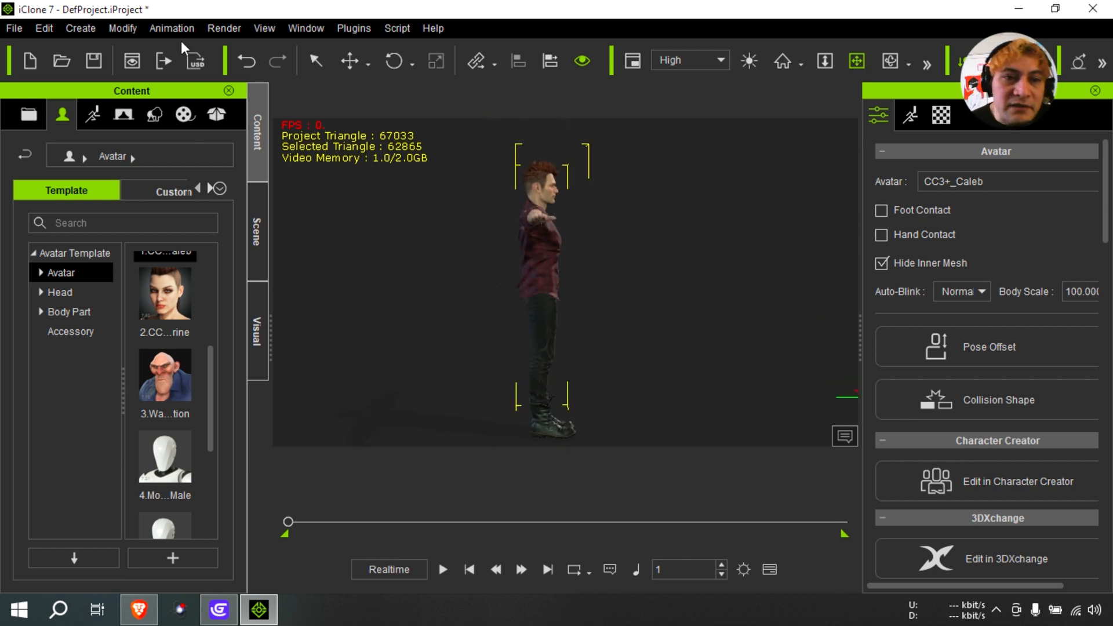
Record Caleb's motion with Motion Puppet's Move 01_Basic preset, stopping with Space
left_click(171, 28)
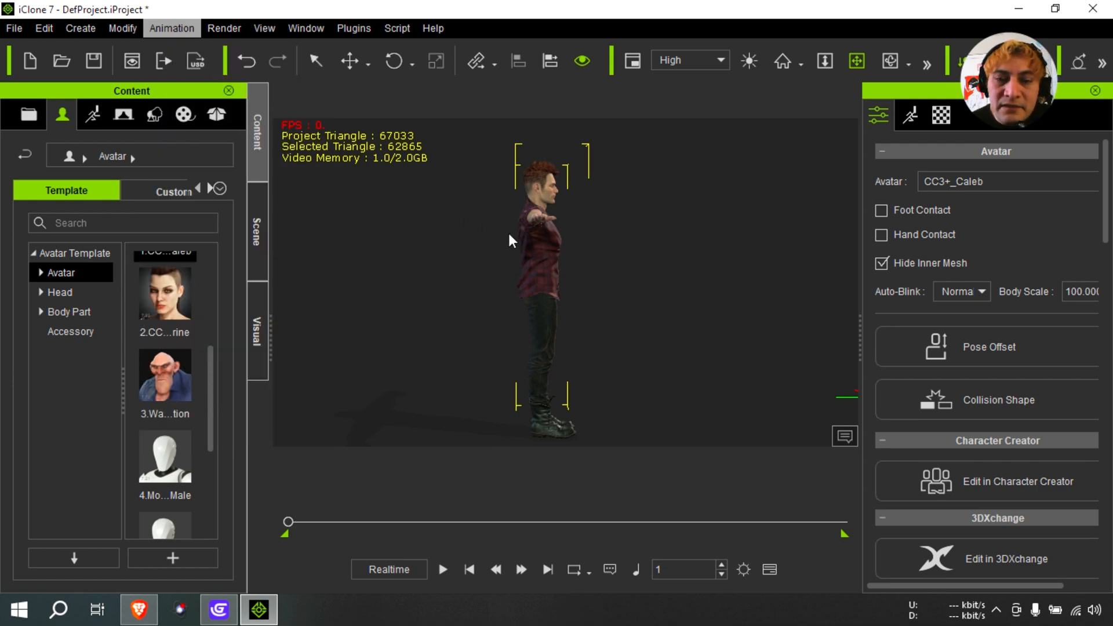
left_click(171, 28)
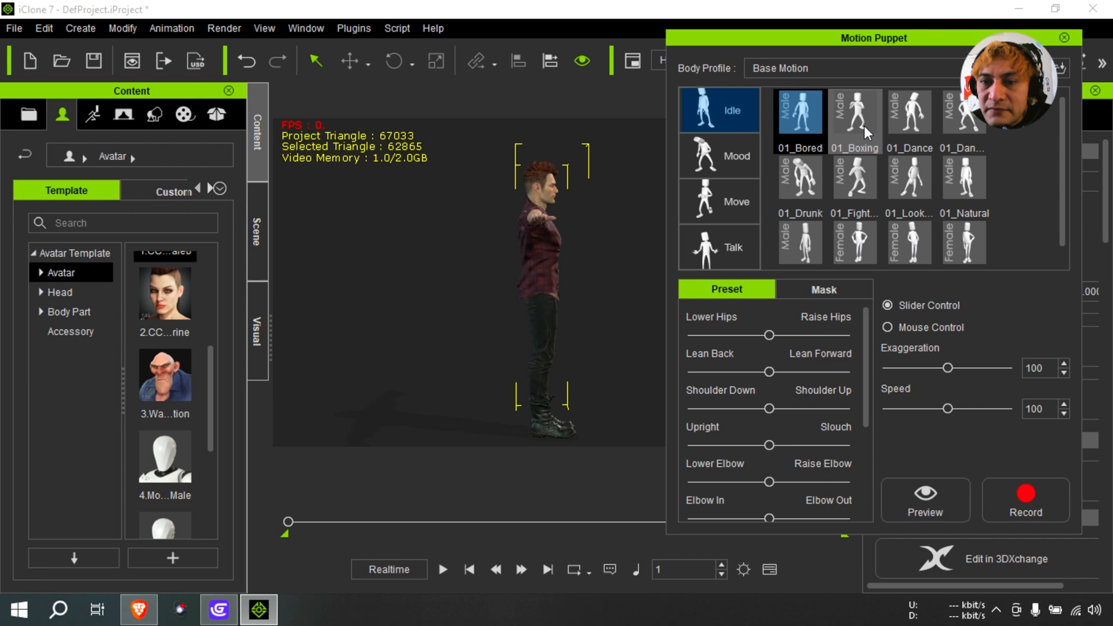
left_click(854, 114)
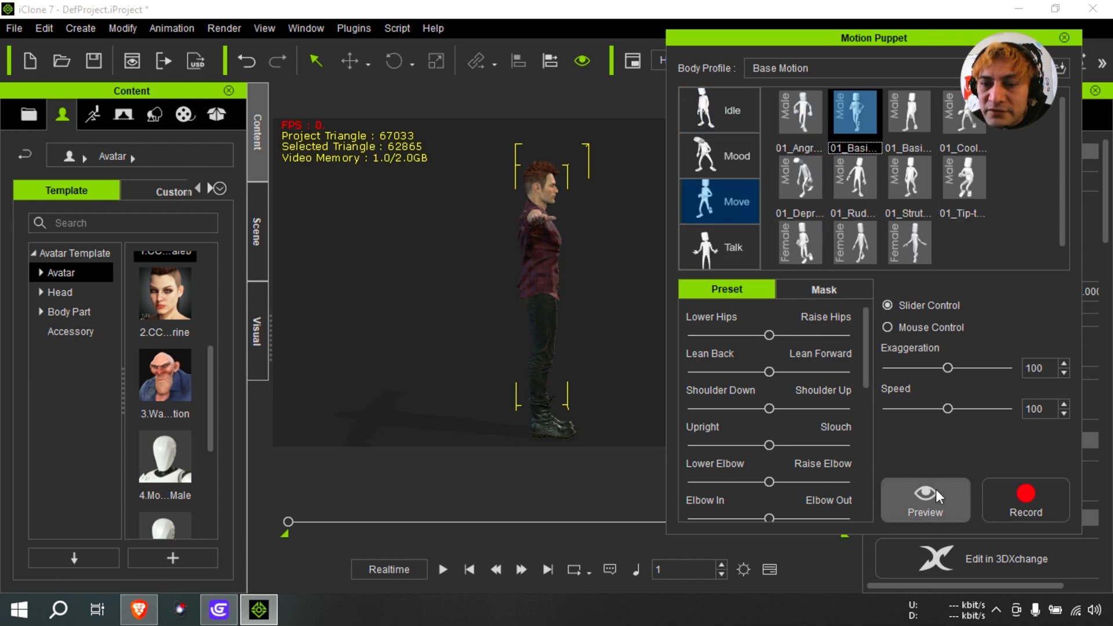
left_click(924, 500)
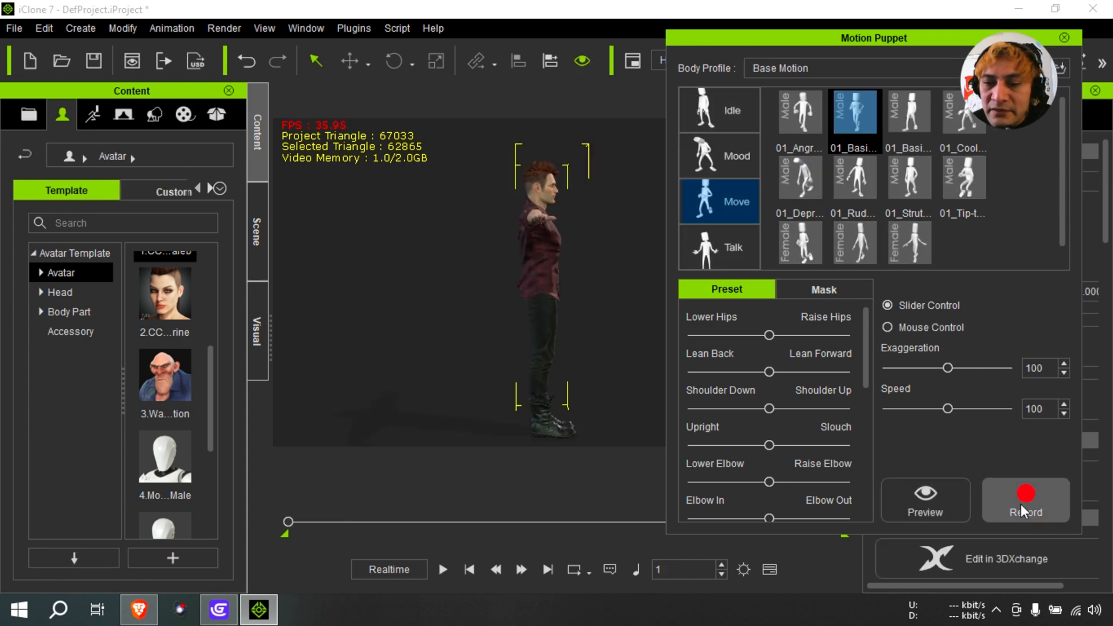
left_click(1025, 494)
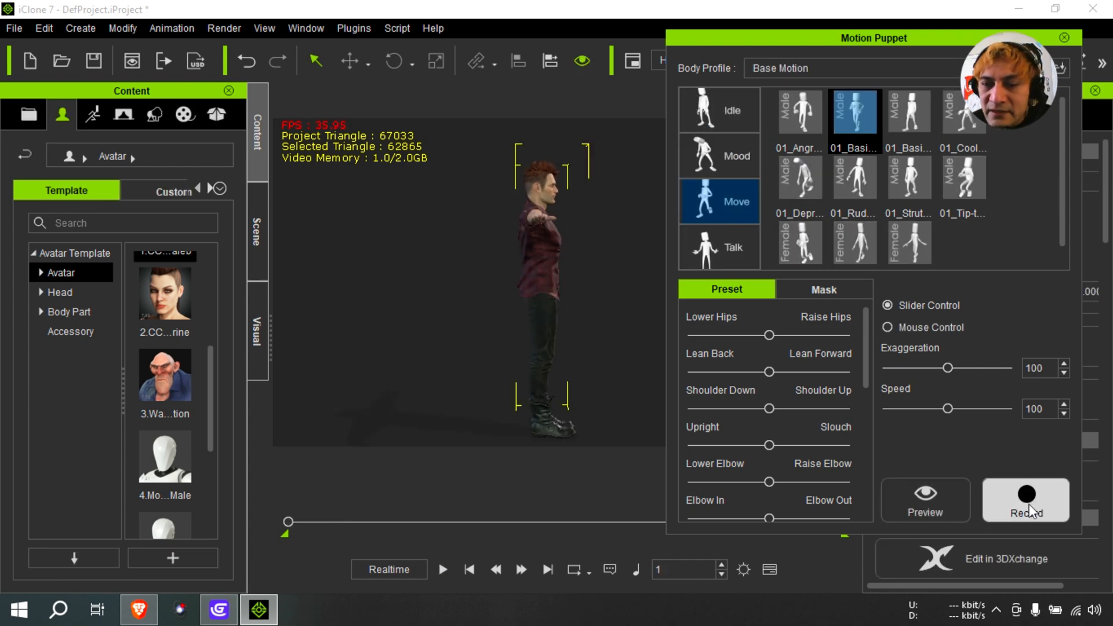
left_click(1024, 500)
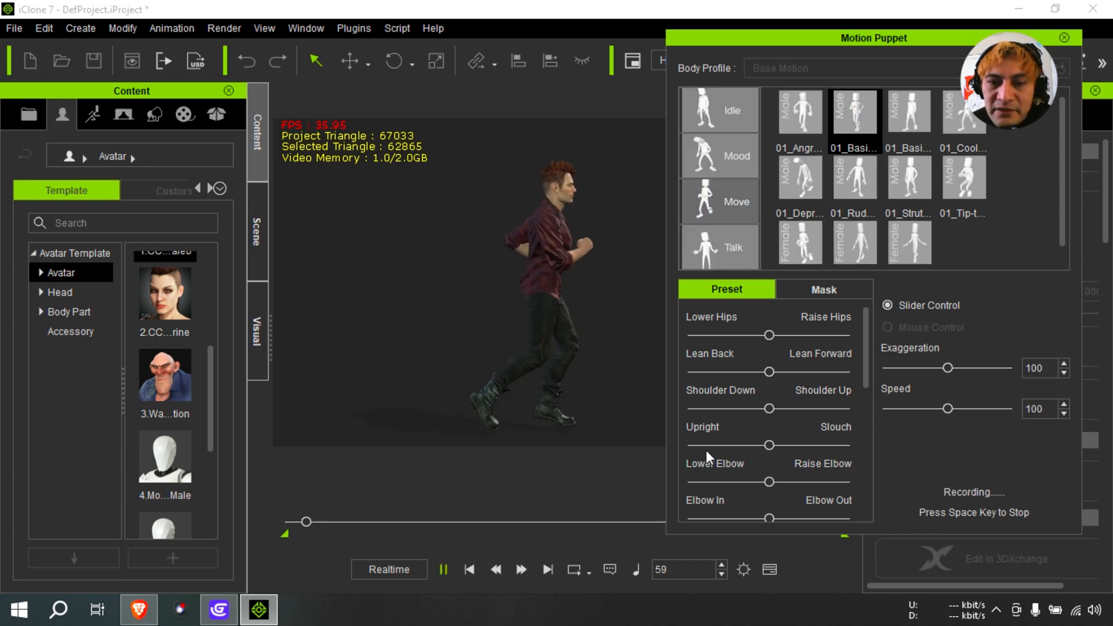
key("space")
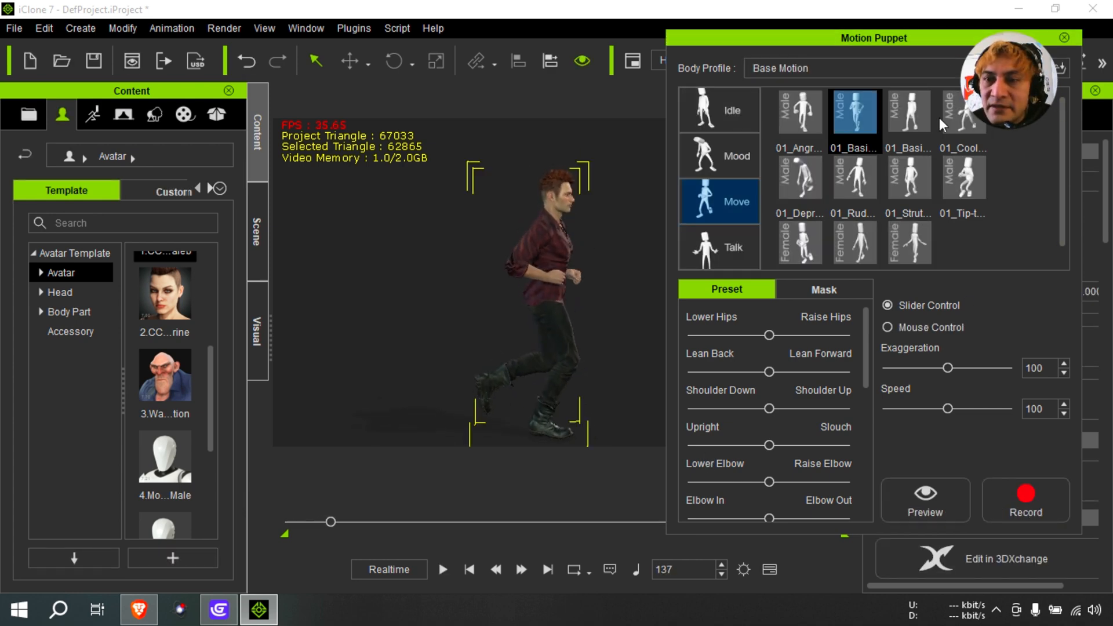
Set Total Frames to 42, then play the run and pause at frame 34
left_click(1063, 38)
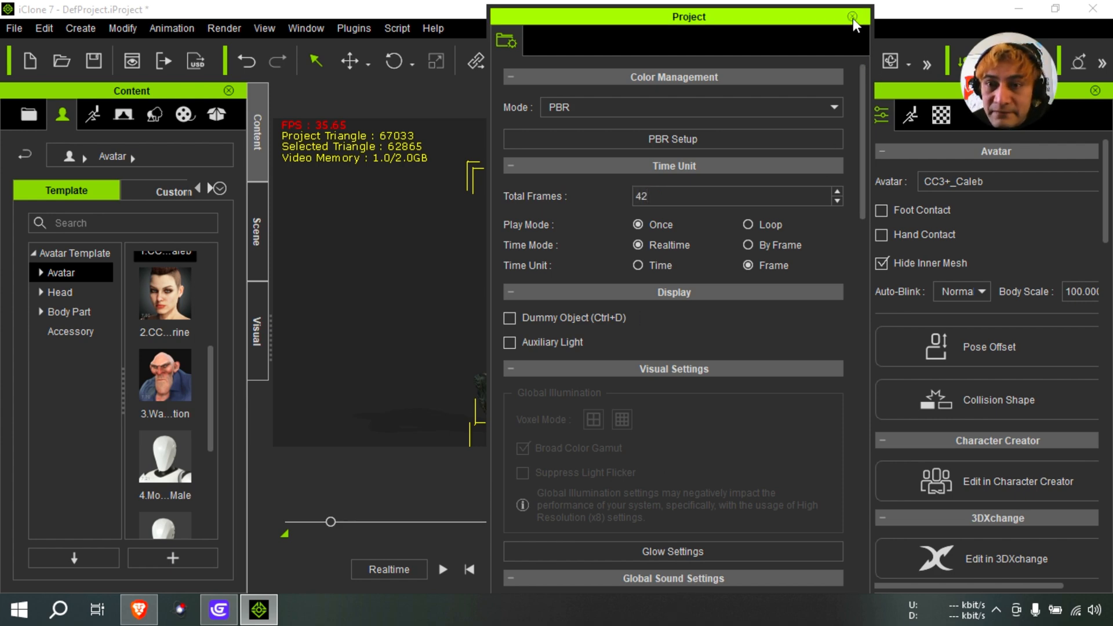
left_click(852, 16)
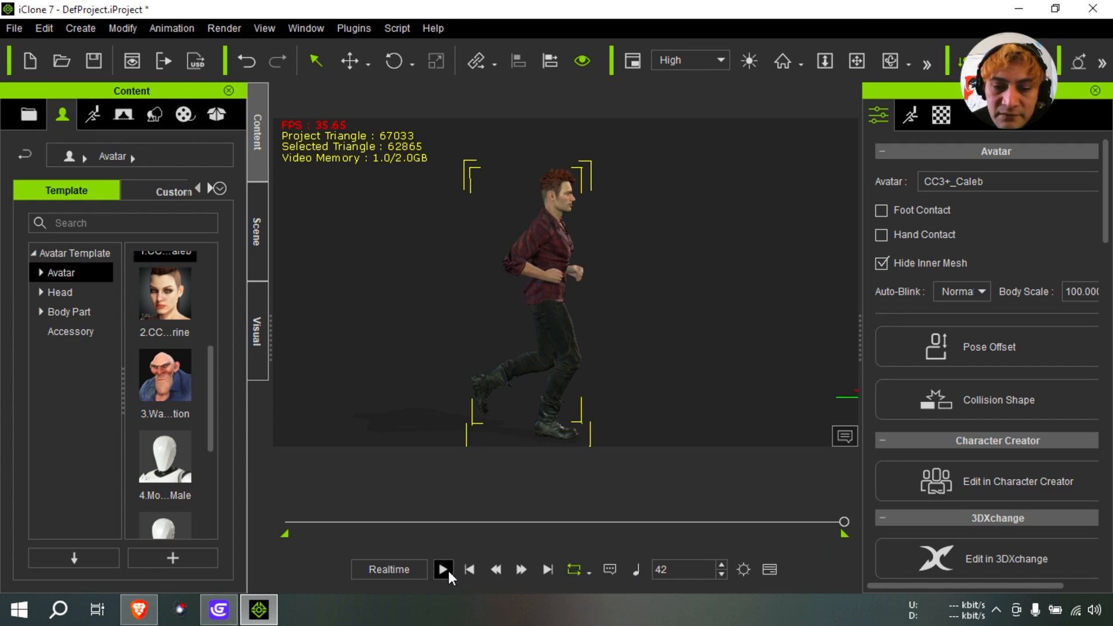
left_click(443, 569)
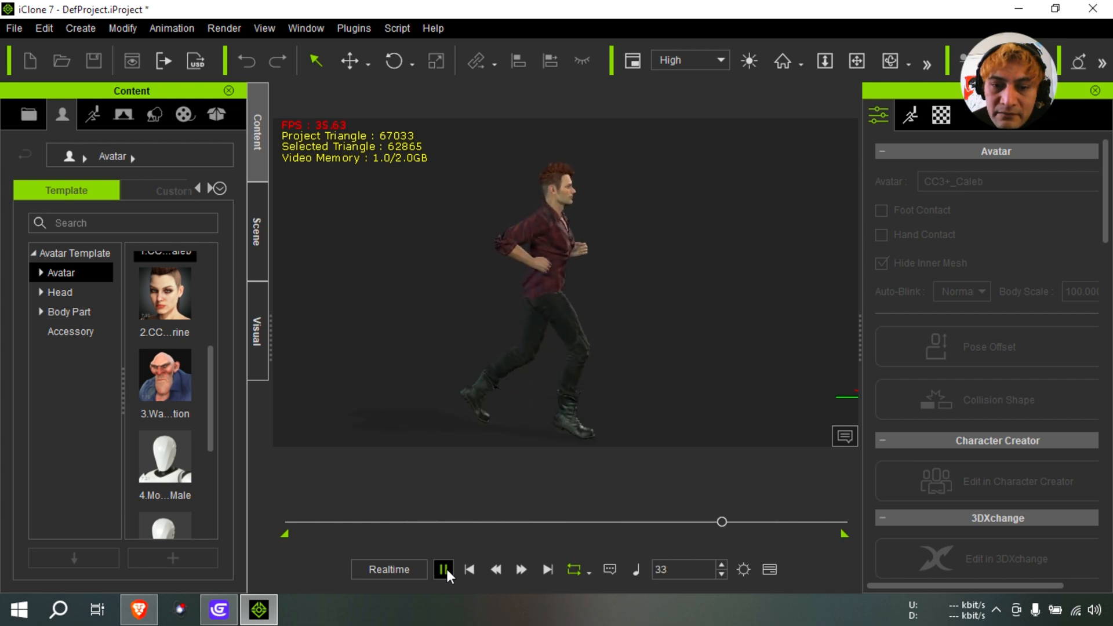
left_click(443, 569)
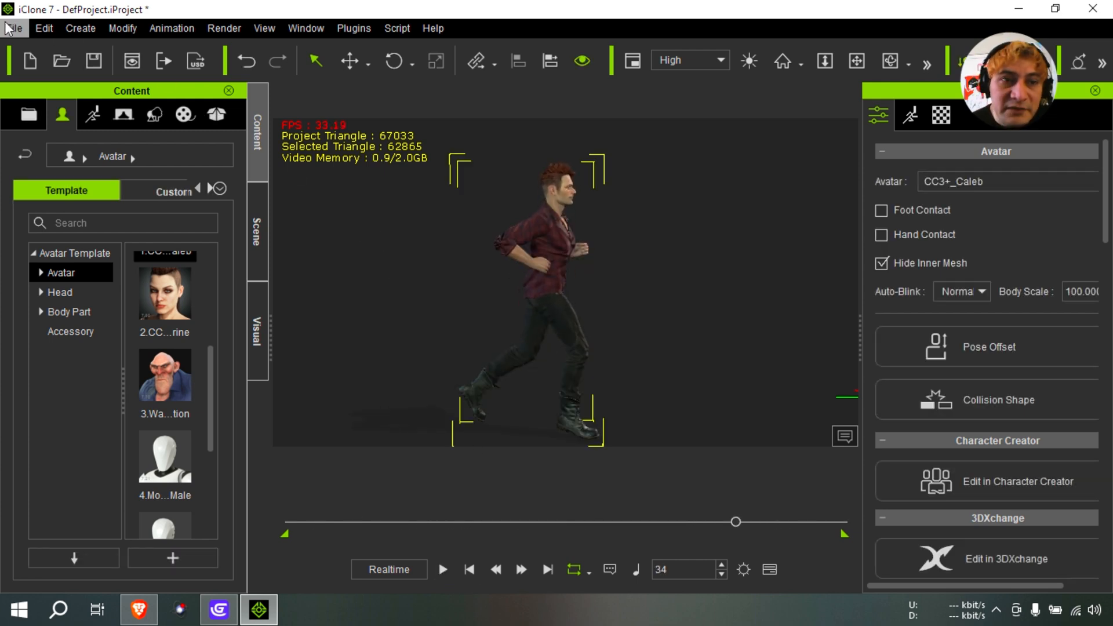
Export Caleb as a Blender FBX over frames 1–42 with 256 JPEG textures
left_click(12, 28)
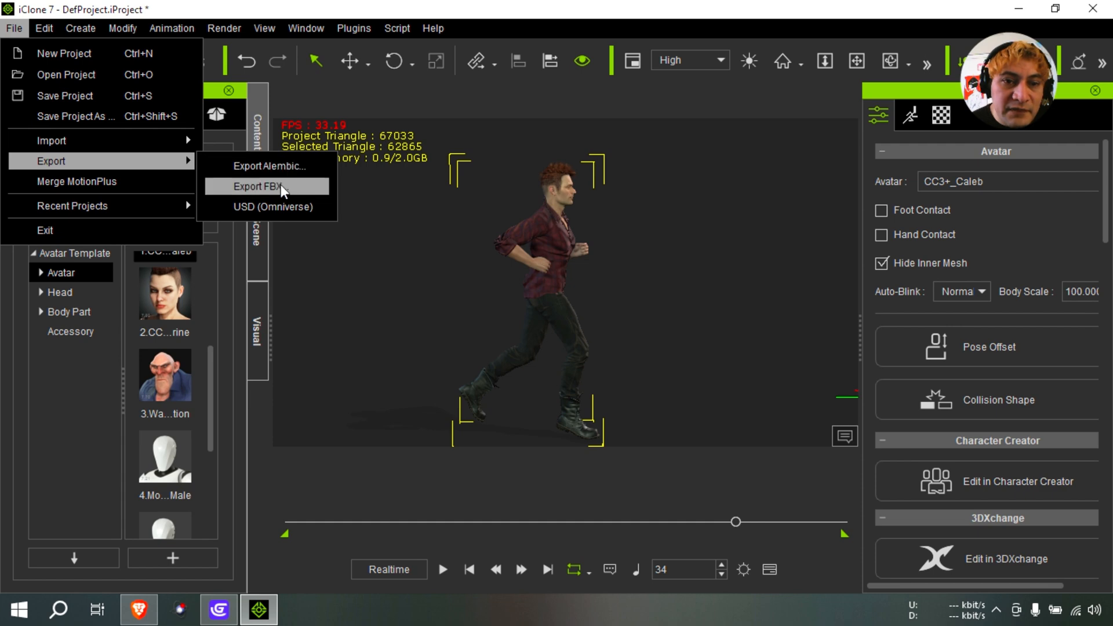
left_click(253, 186)
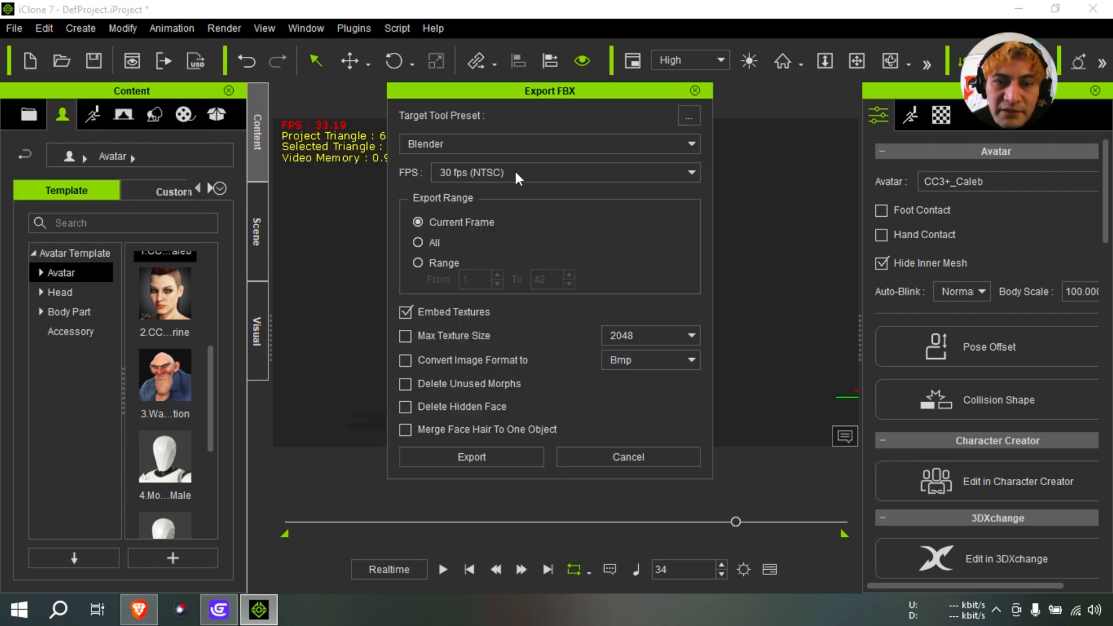
left_click(418, 263)
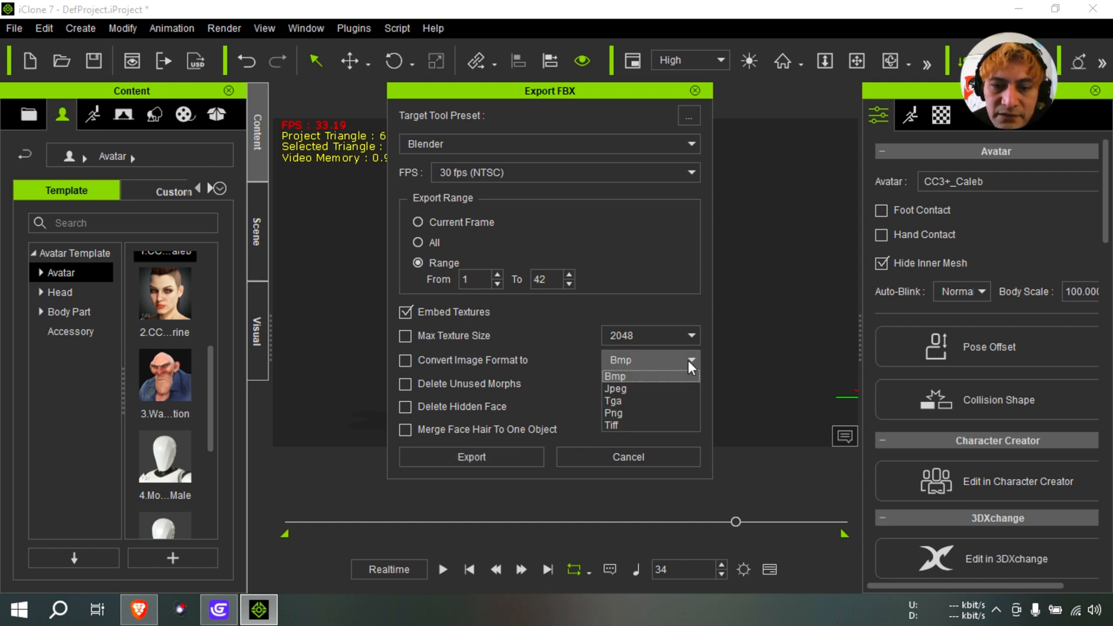
left_click(615, 388)
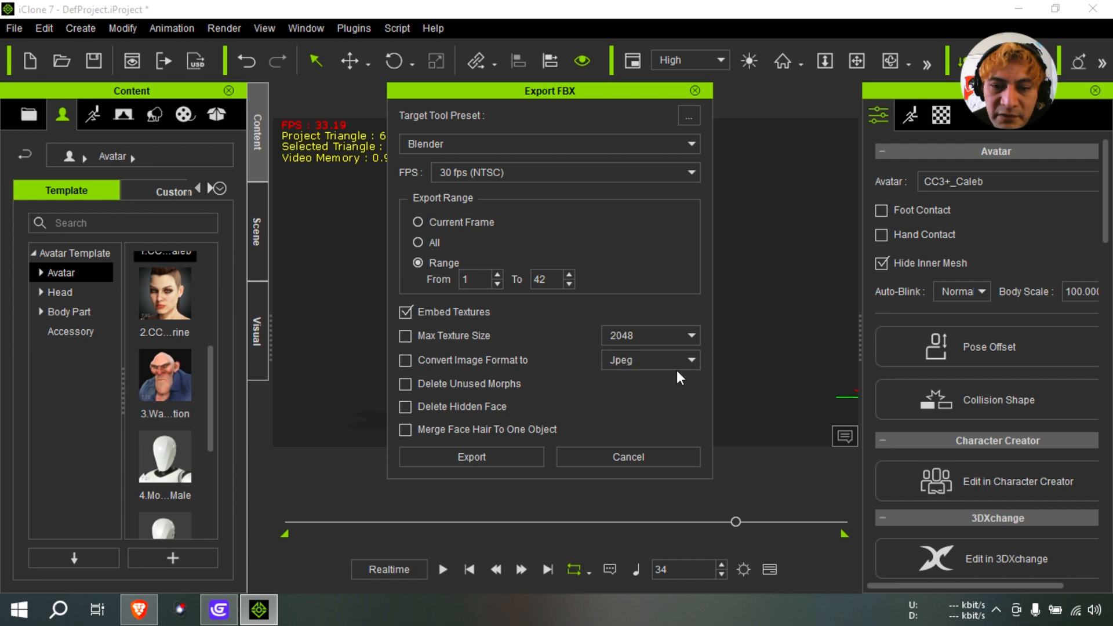
left_click(406, 335)
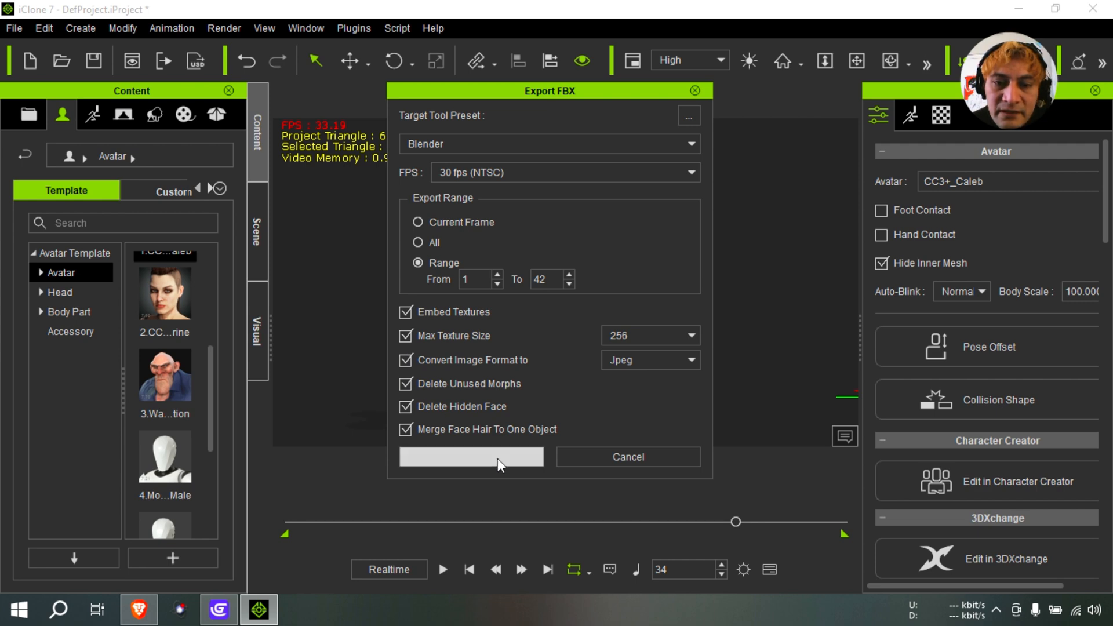
left_click(471, 456)
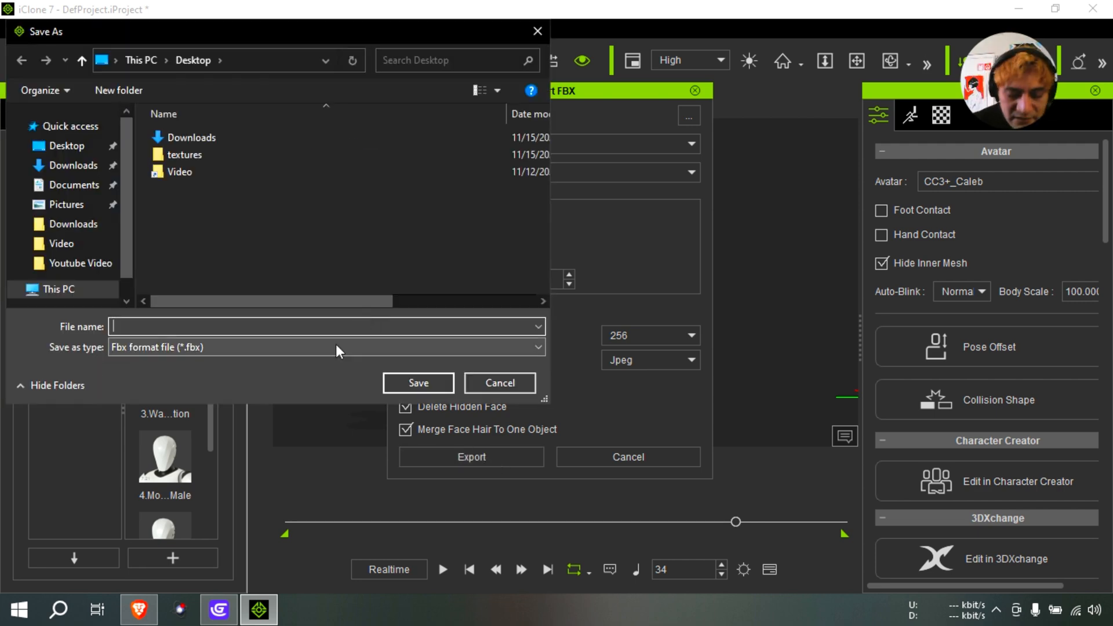
left_click(418, 383)
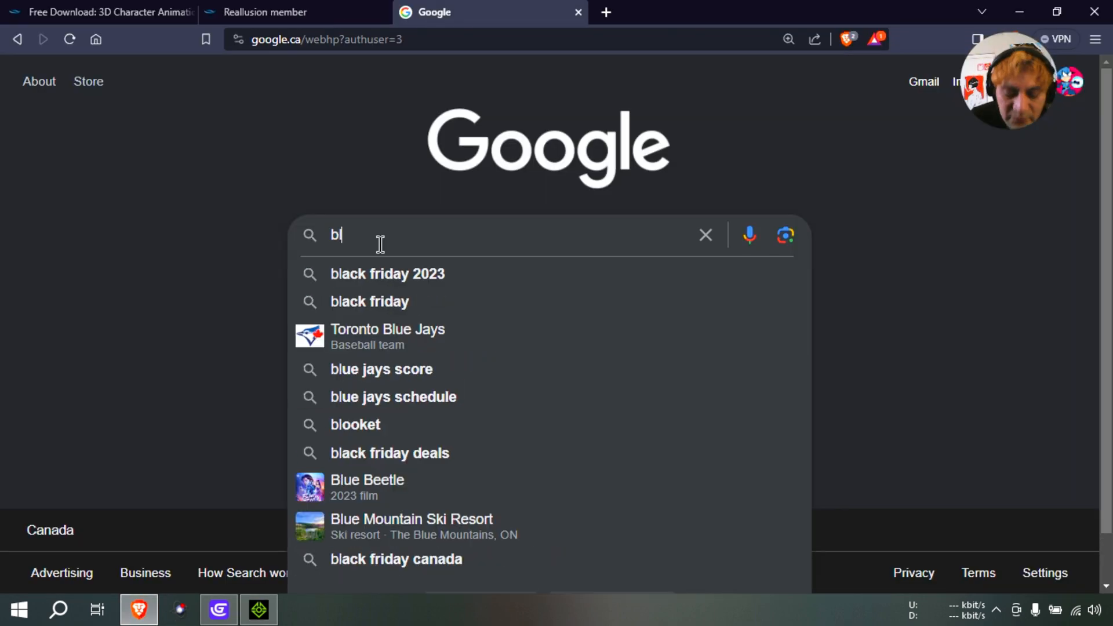
Search Google for 'blender to glb' to find a converter
type("lender to")
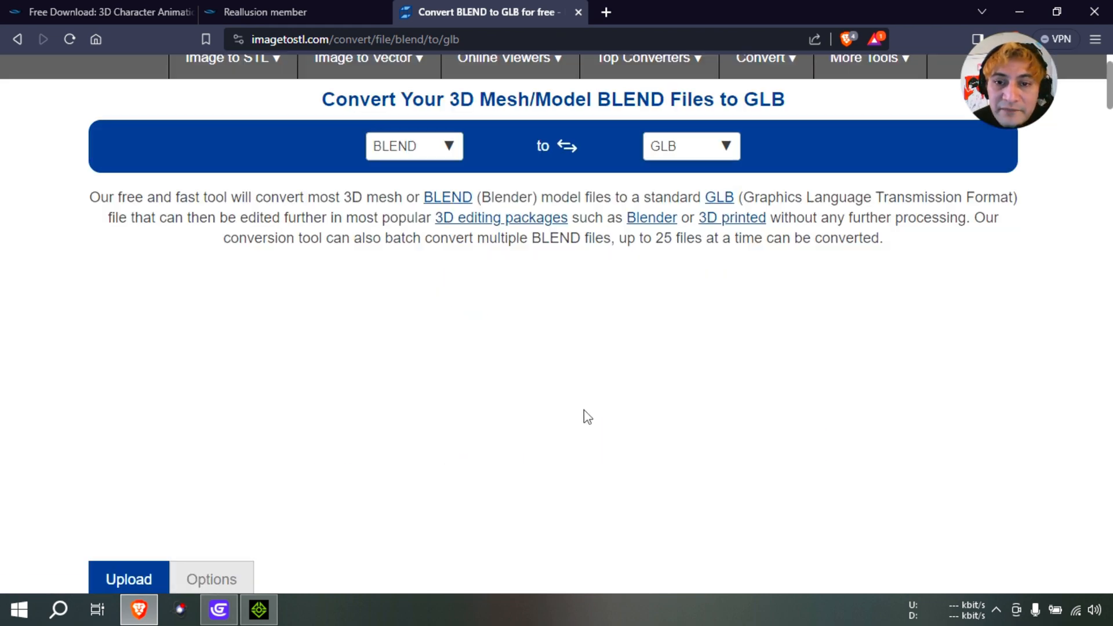
Upload bbb.fbx, convert it to GLB, and save the download under a new name
left_click(414, 147)
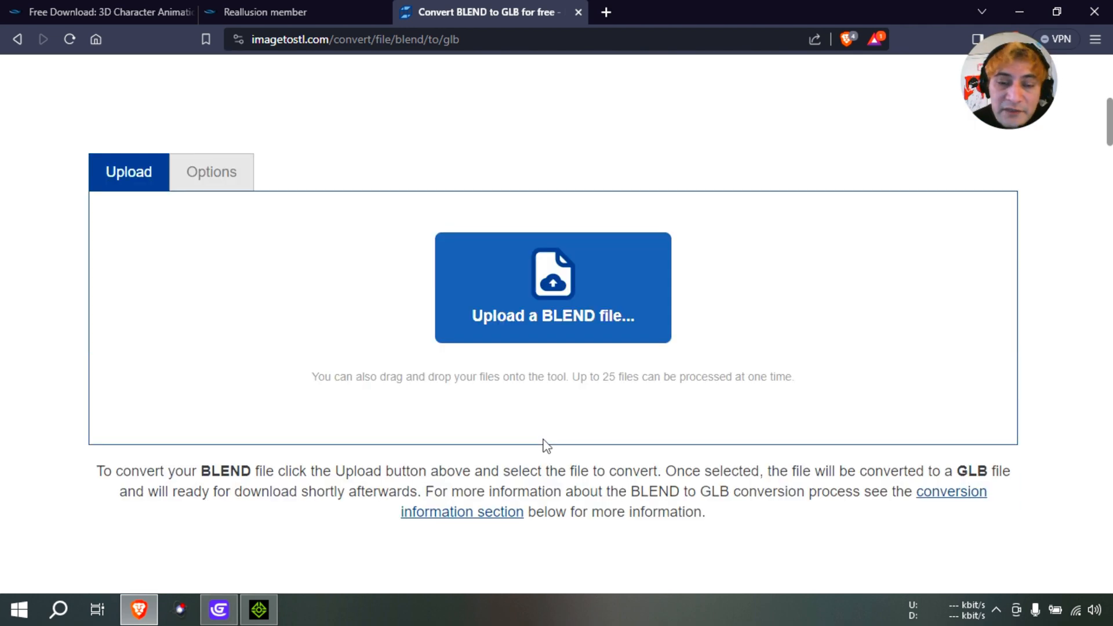
left_click(552, 287)
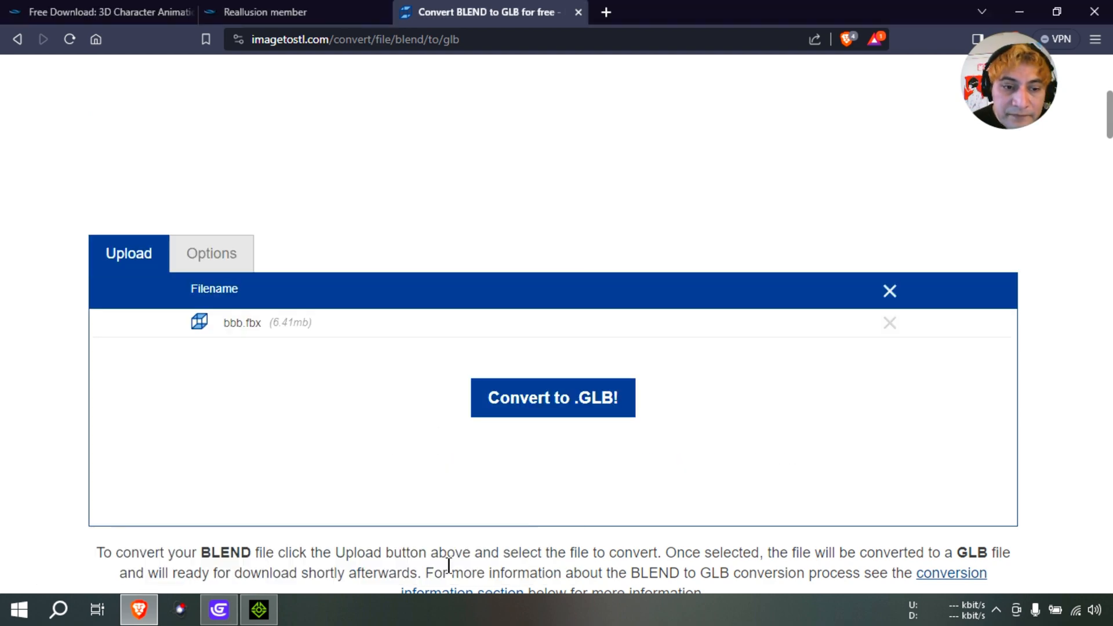
left_click(553, 397)
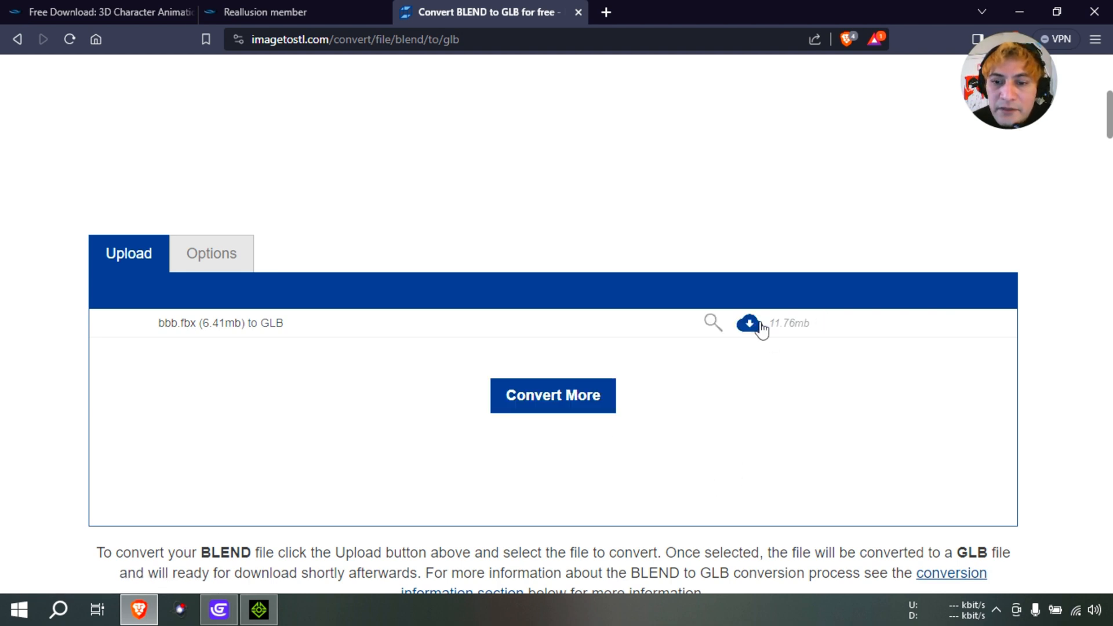
left_click(748, 323)
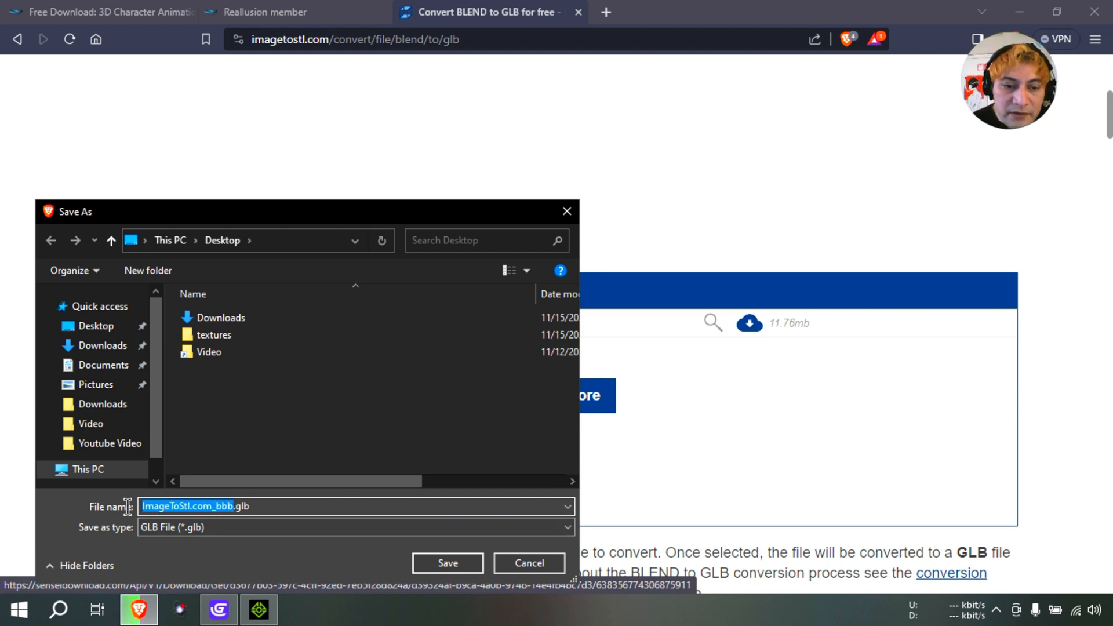
type("hhhhh")
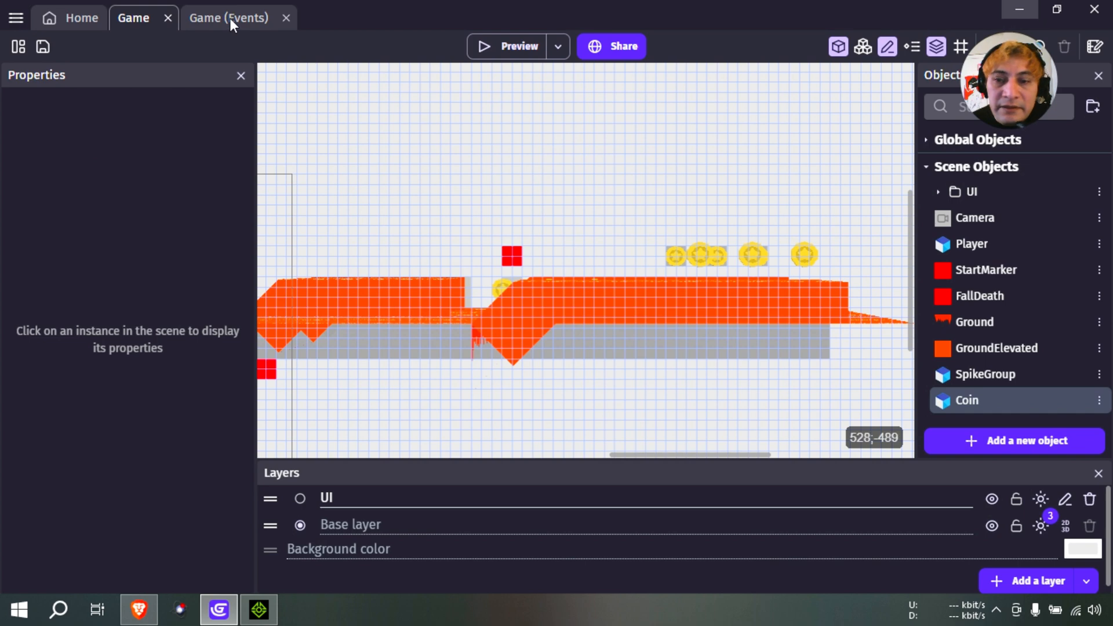
Load the new Desktop GLB as the Coin object's 3D model and copy it into the project
double_click(966, 400)
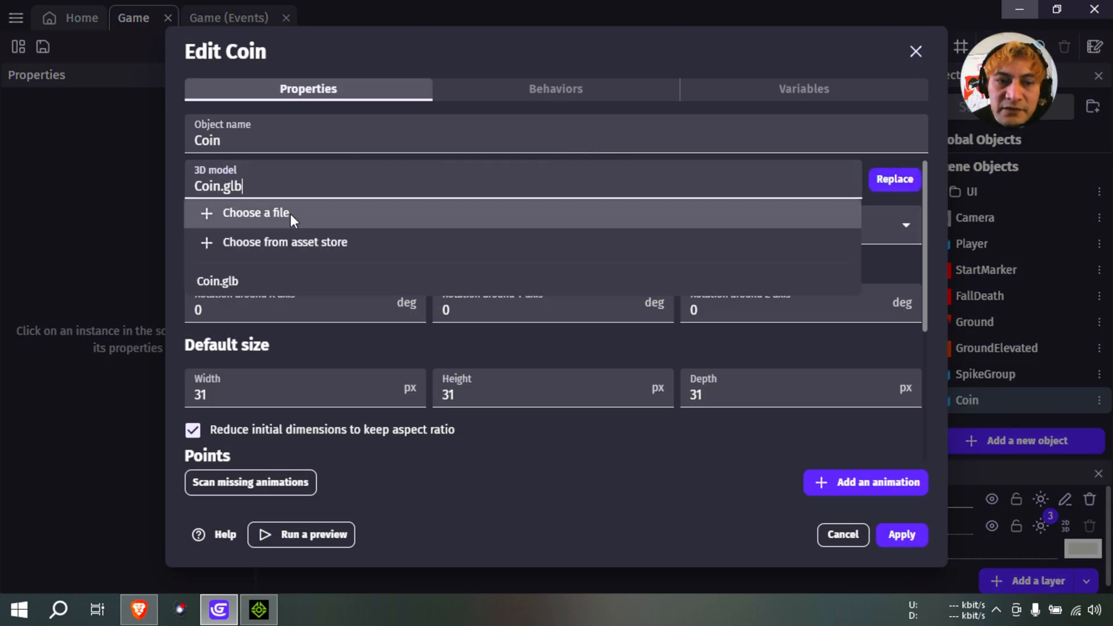
left_click(255, 212)
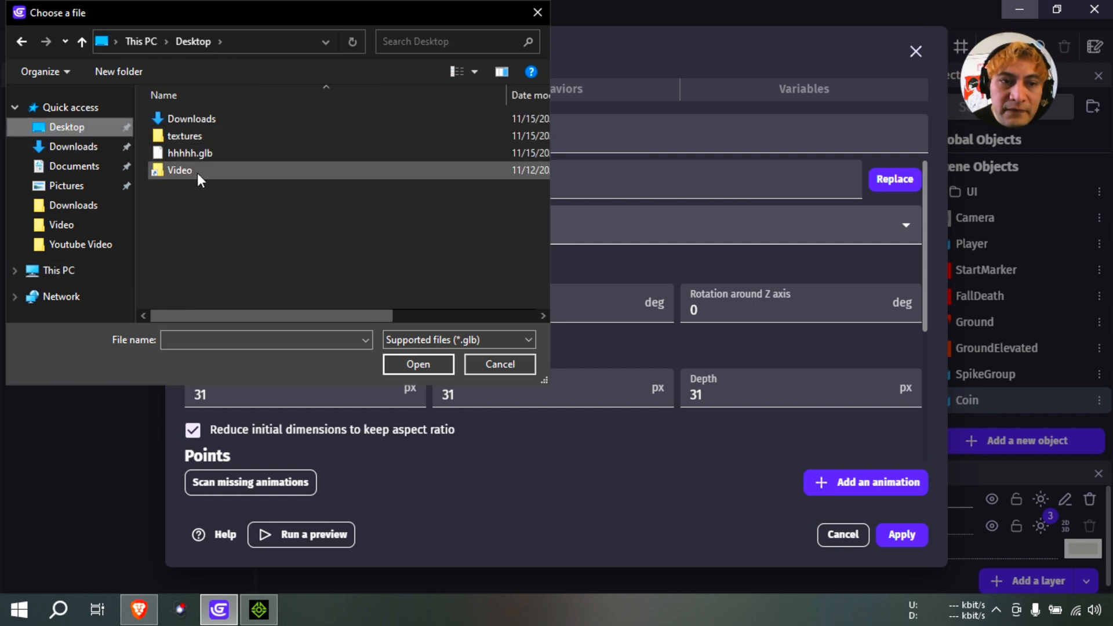
left_click(418, 364)
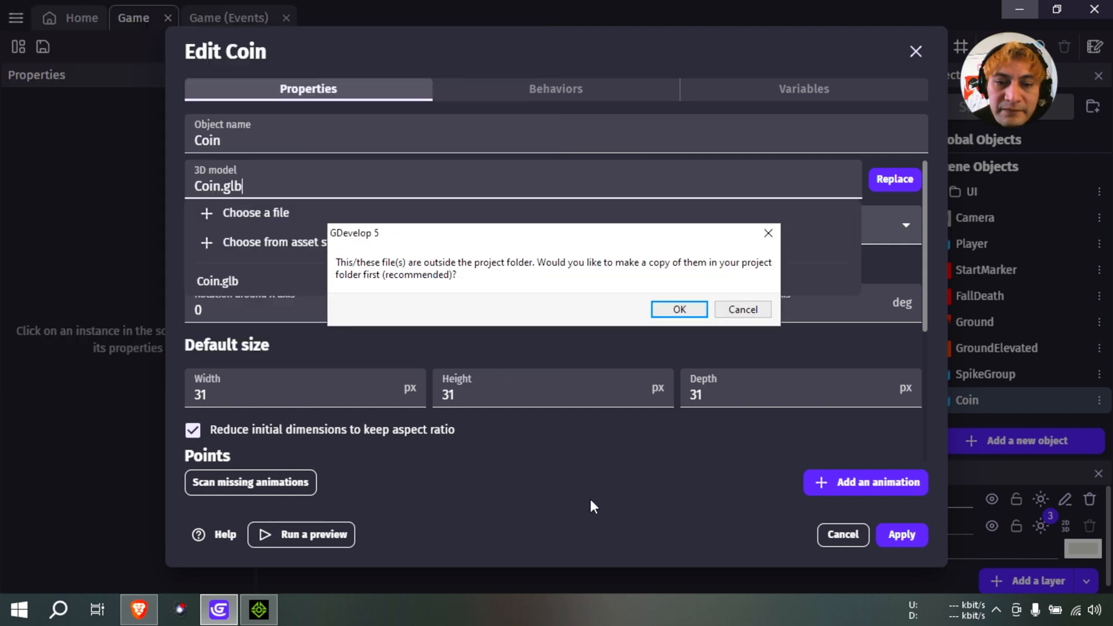
left_click(677, 309)
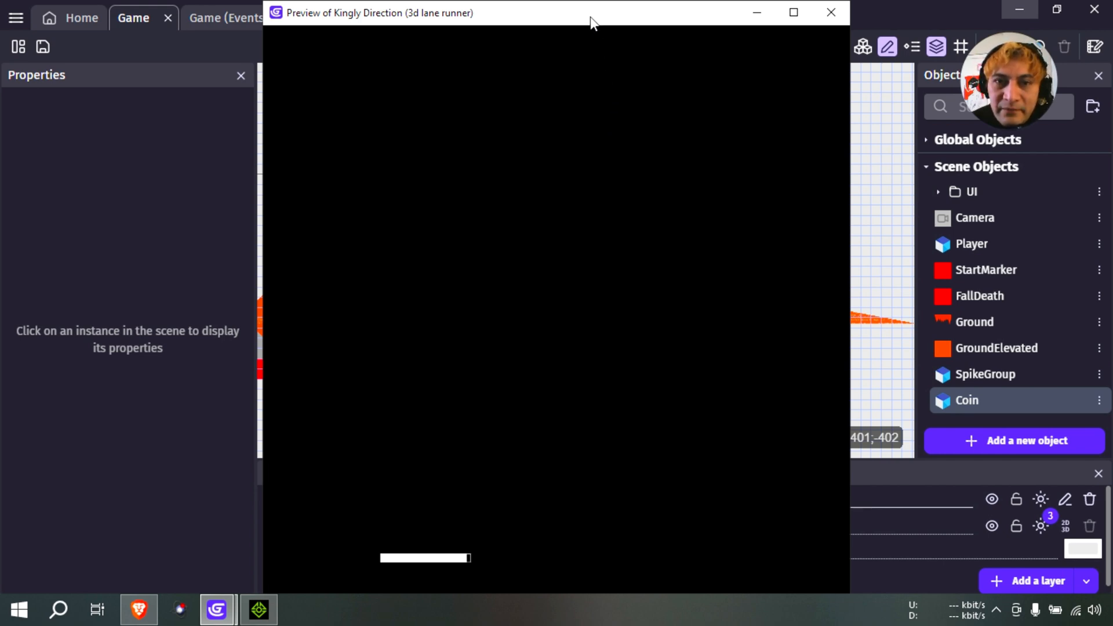
mouse_move(600, 272)
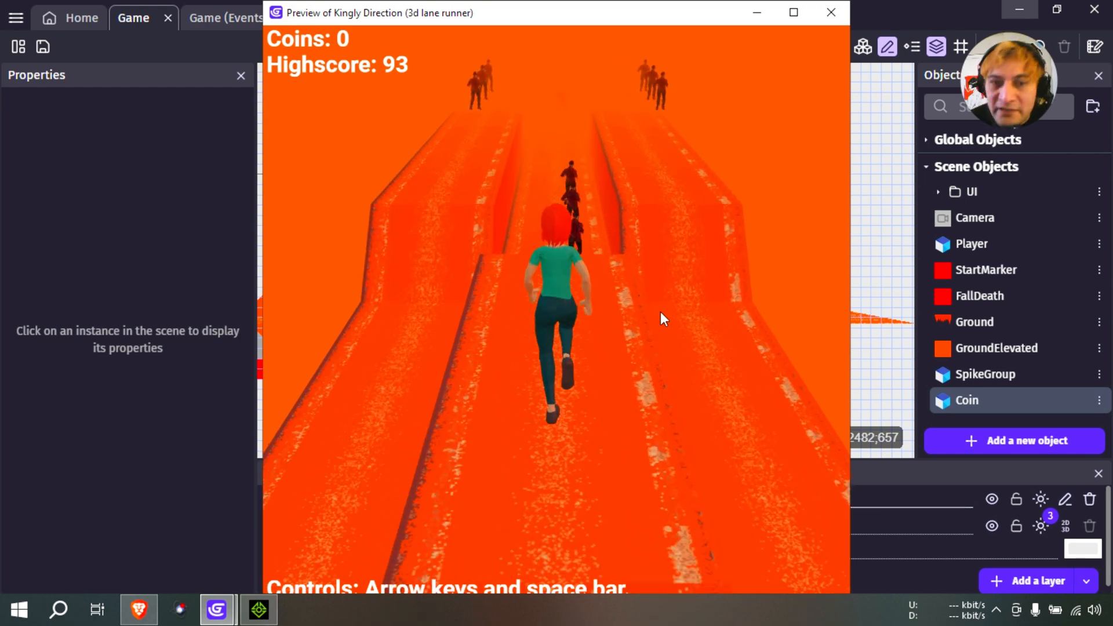
Watch the coins appear as running characters, then close the preview
left_click(830, 12)
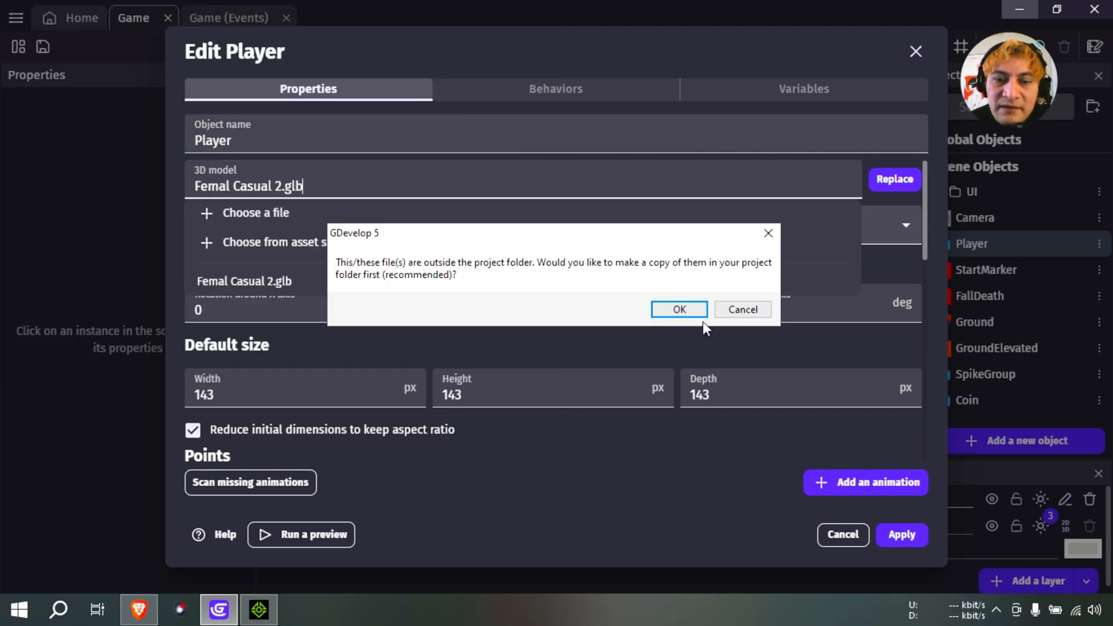
Copy the new GLB into the project and close the test-run preview
left_click(678, 309)
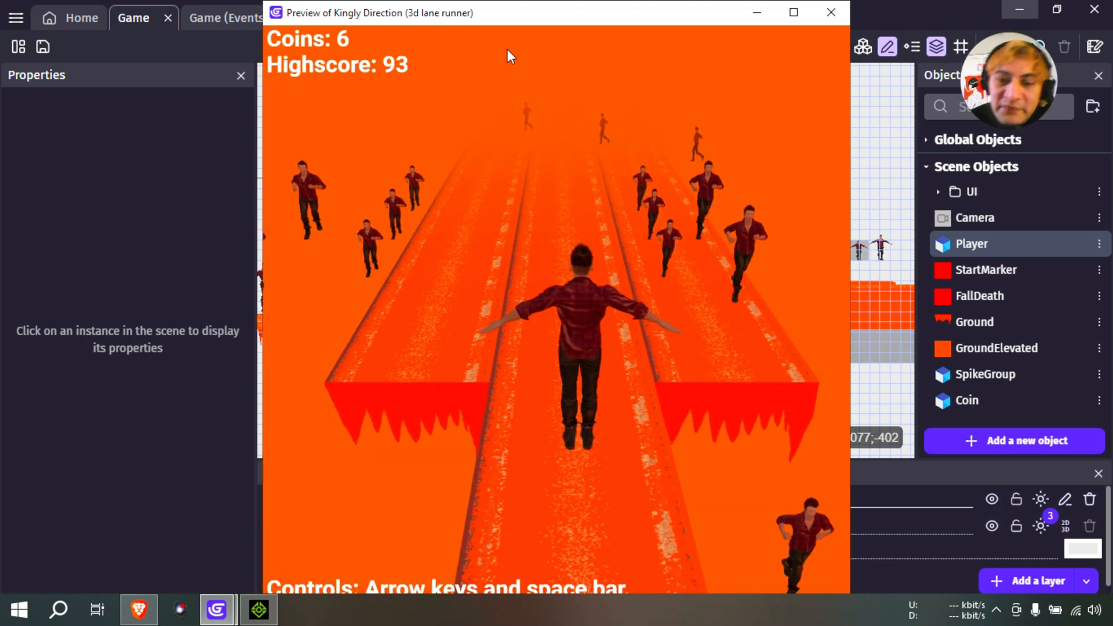
left_click(831, 13)
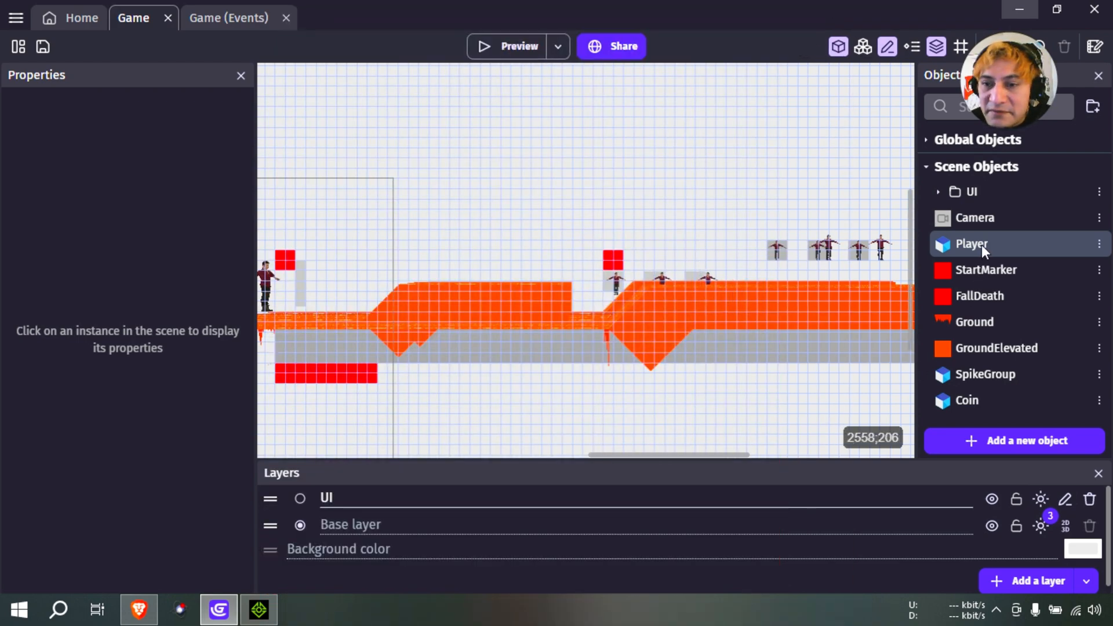
Assign Armature|CC3+_Caleb_TempMotion to the Player's Idle animation and apply
double_click(971, 243)
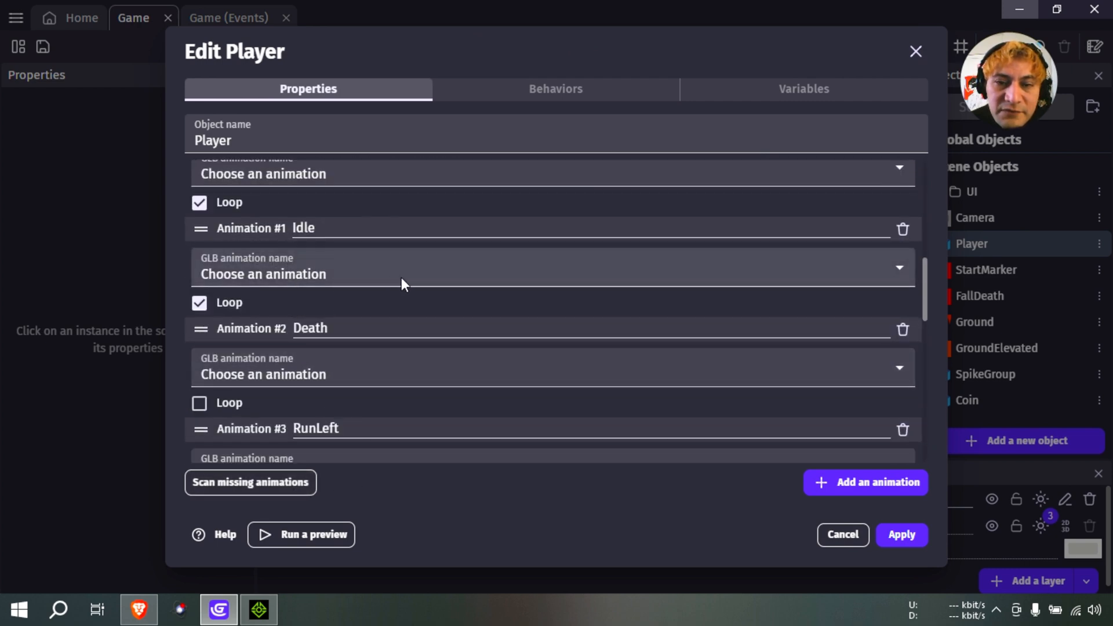
left_click(554, 275)
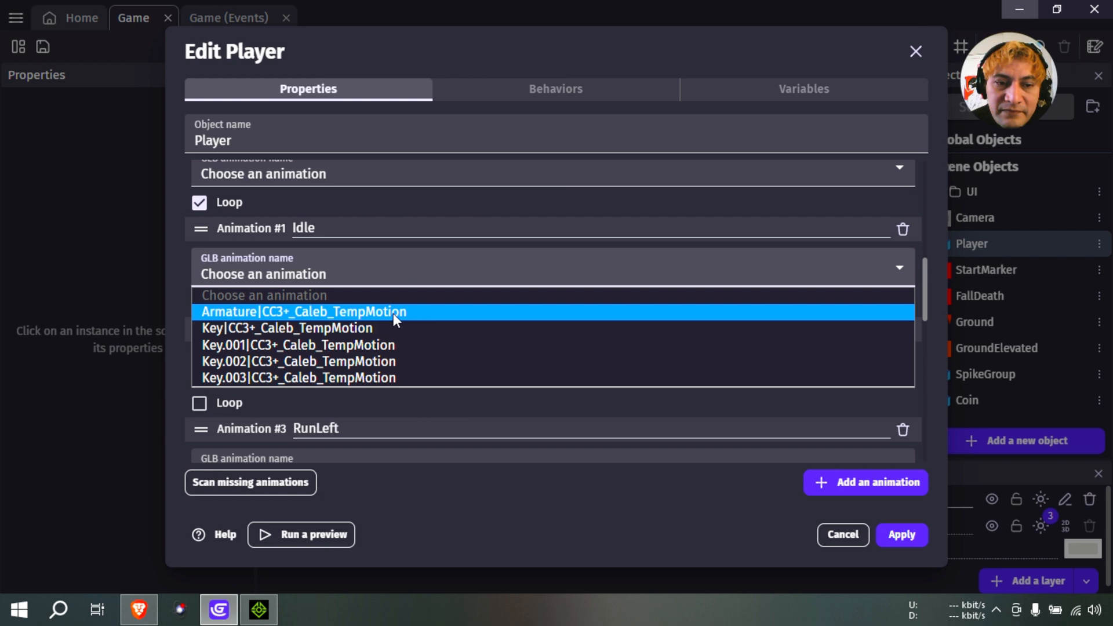
left_click(304, 312)
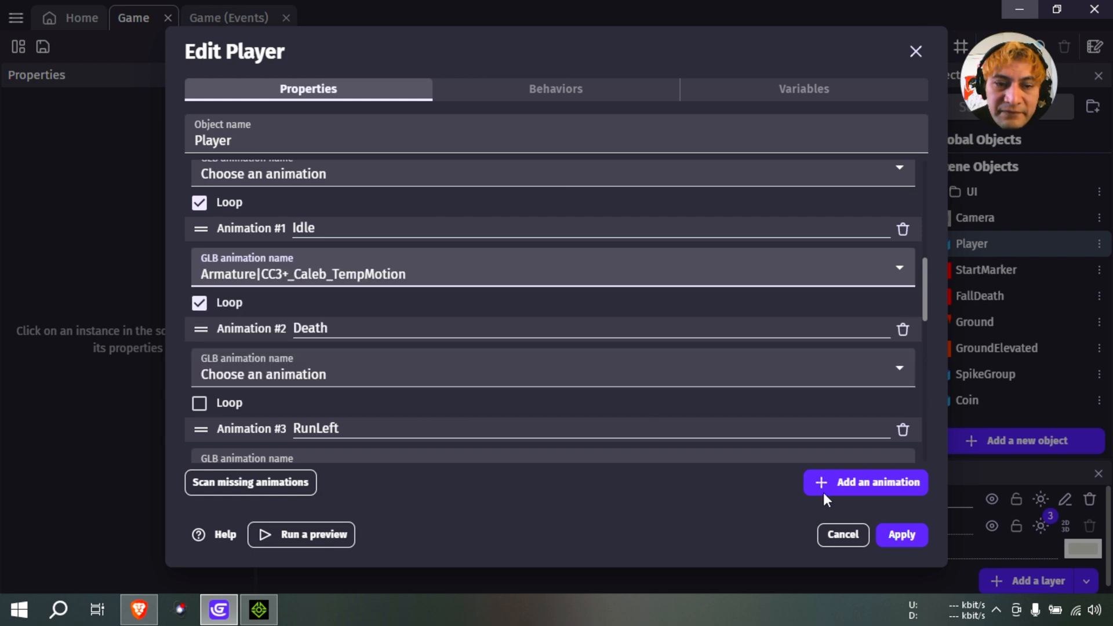
left_click(901, 534)
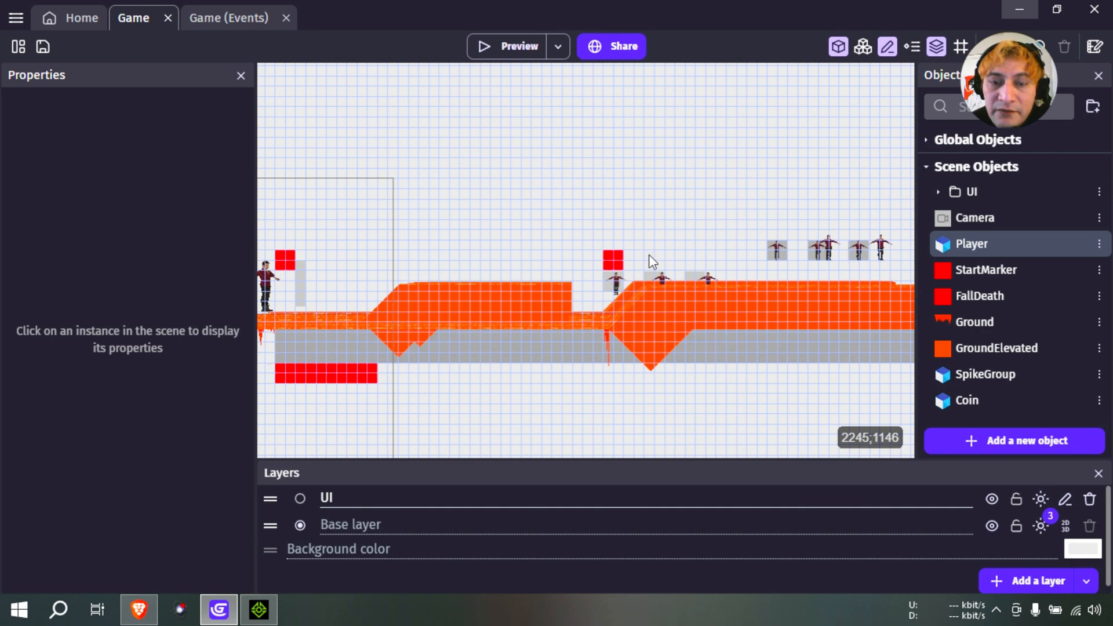
left_click(506, 47)
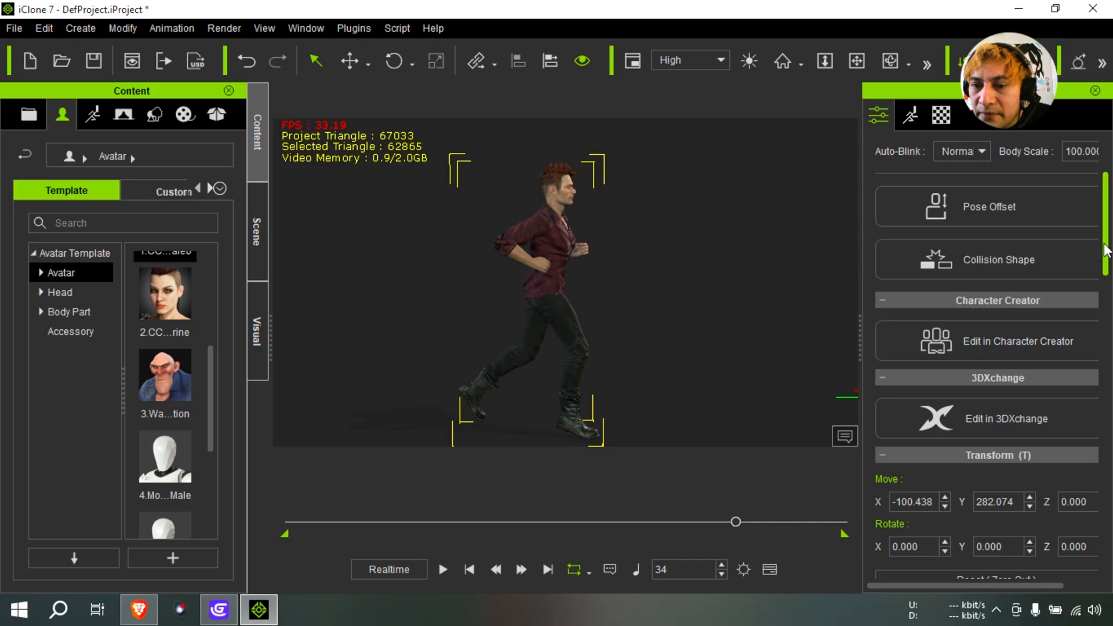
Zero out Caleb's transform and rewind the timeline to the first frame
scroll("down", 3)
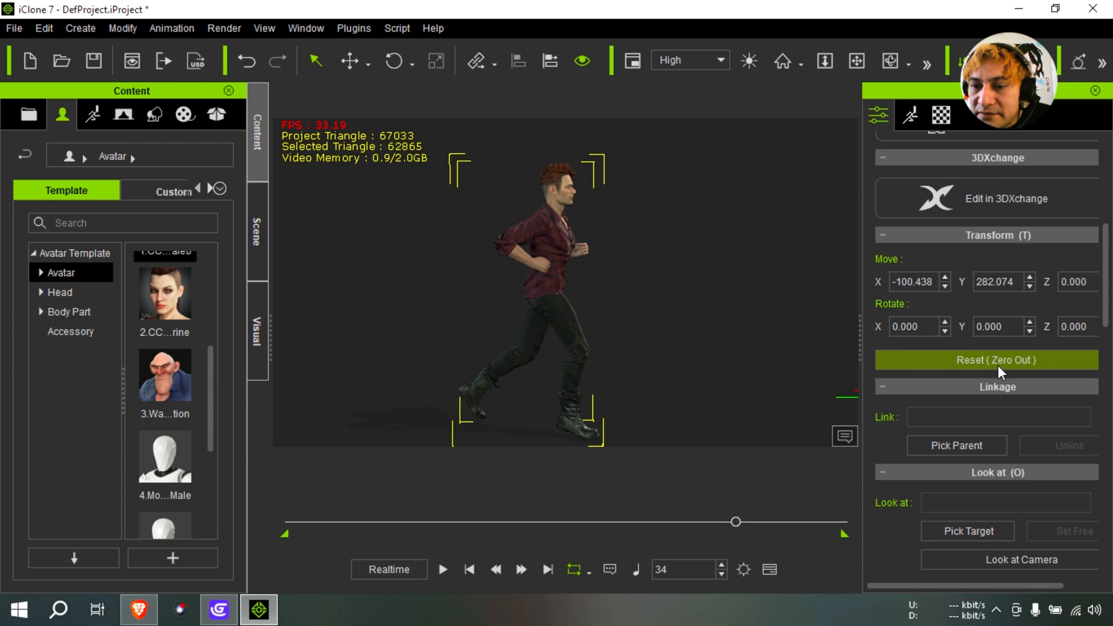
left_click(985, 360)
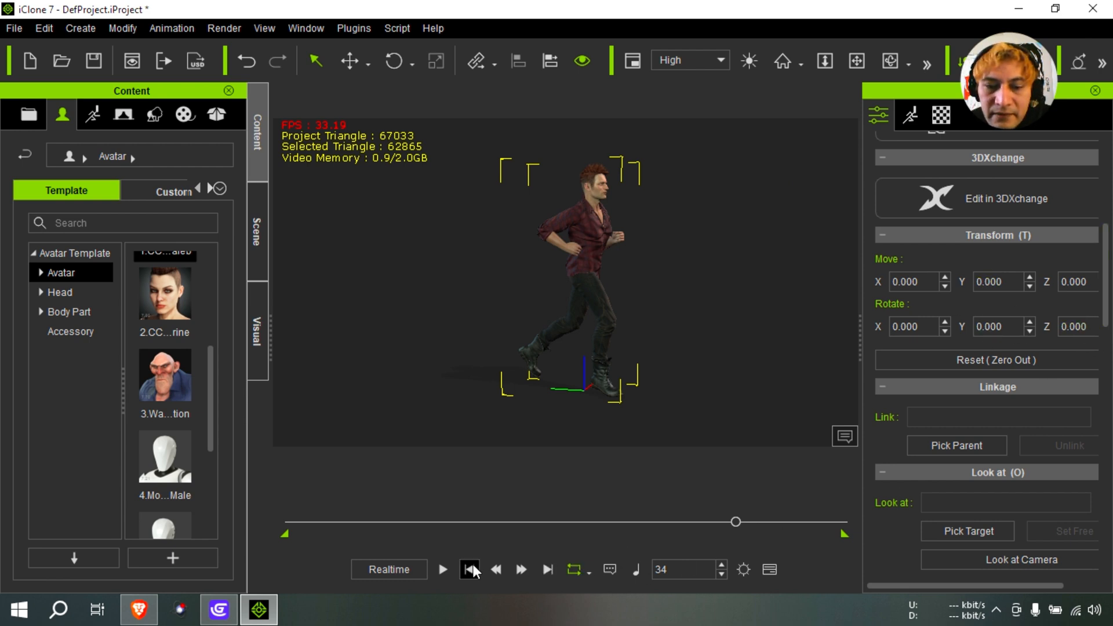
left_click(442, 569)
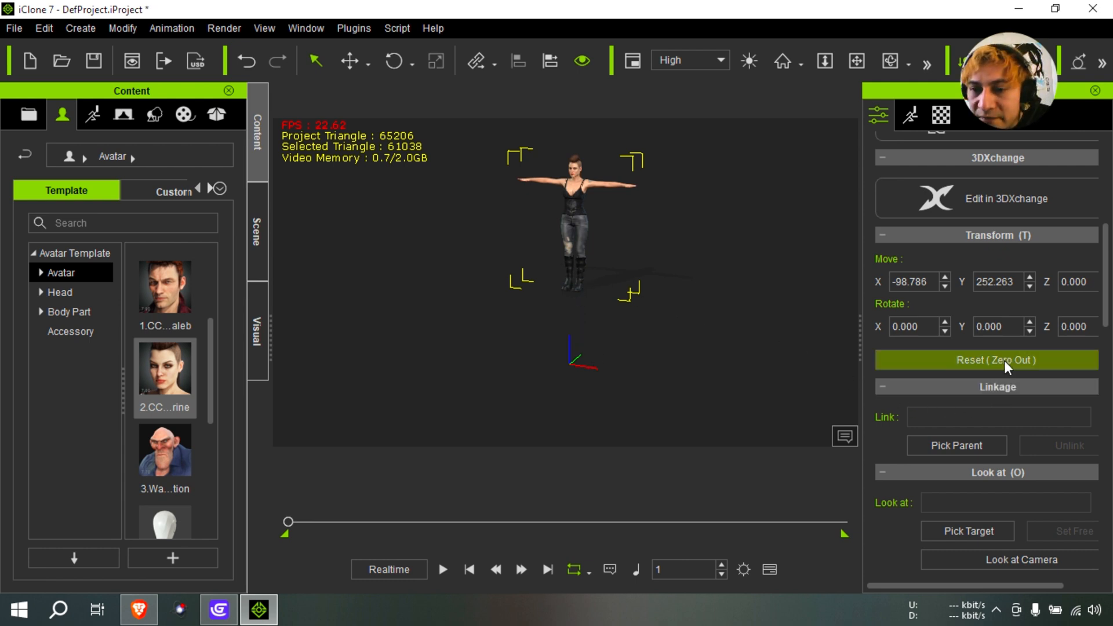
Zero out the female avatar and record a Motion Puppet walk with raised hips
left_click(986, 360)
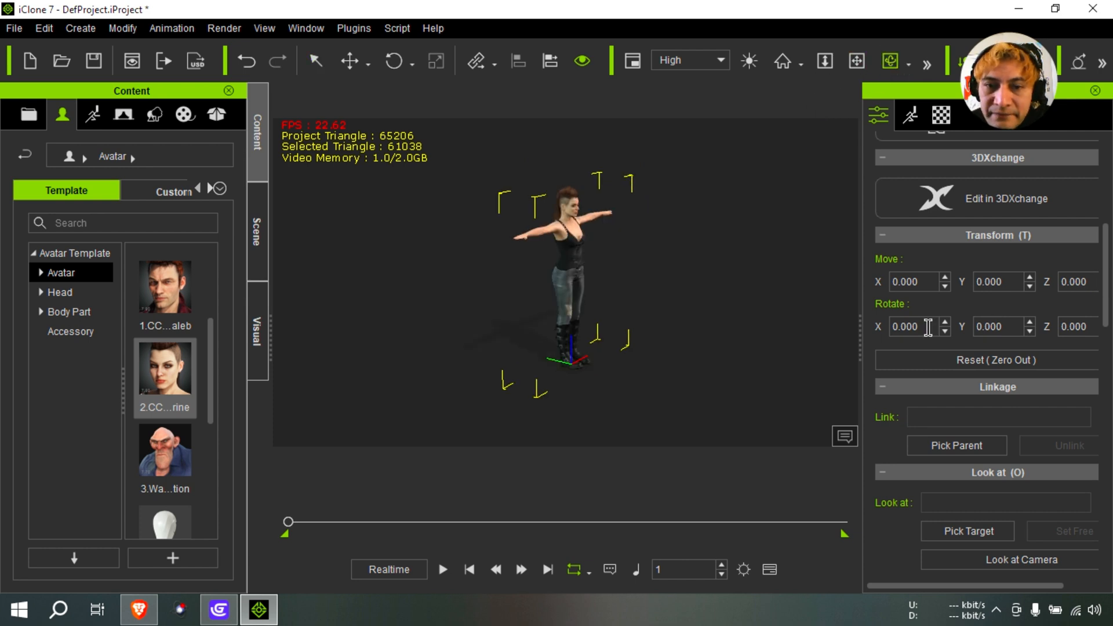
left_click(171, 28)
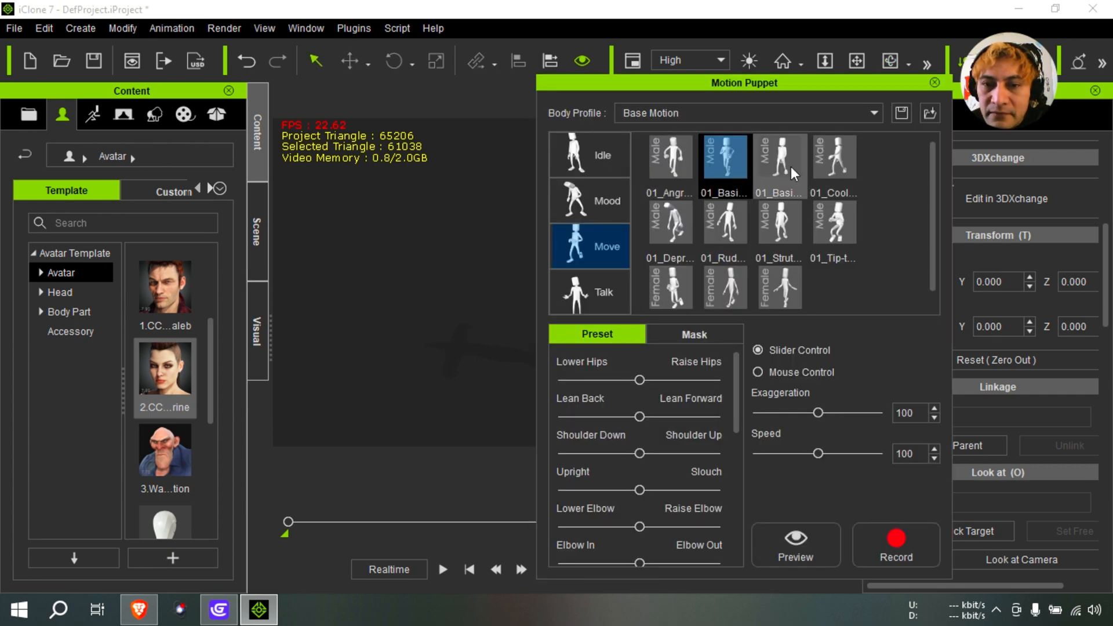
mouse_move(752, 225)
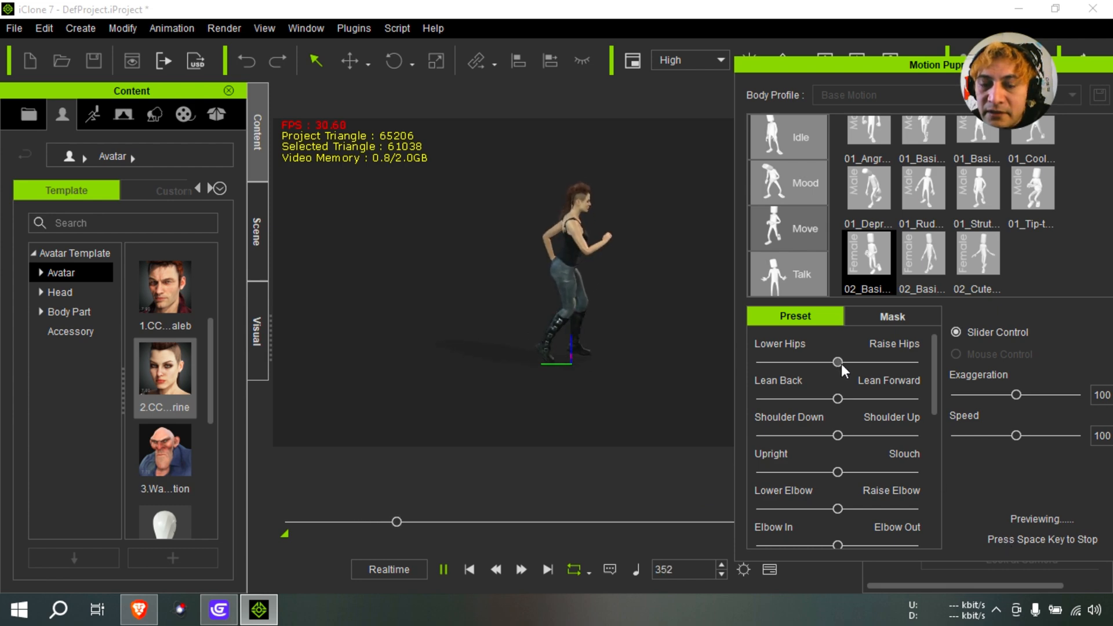
left_click_drag(838, 362, 865, 362)
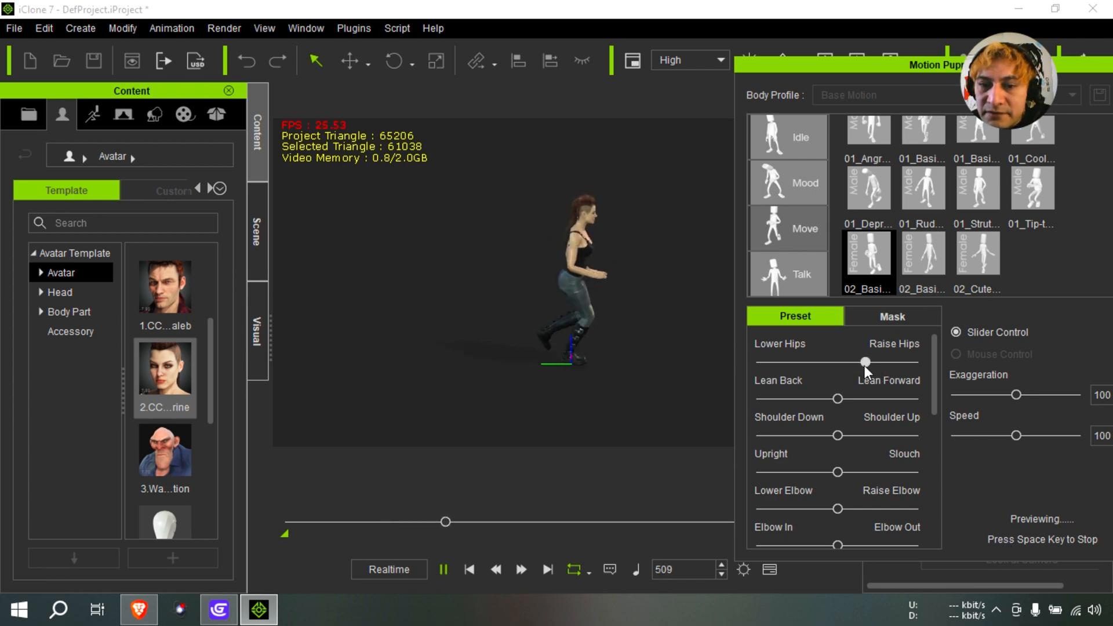
left_click_drag(1015, 435, 1035, 435)
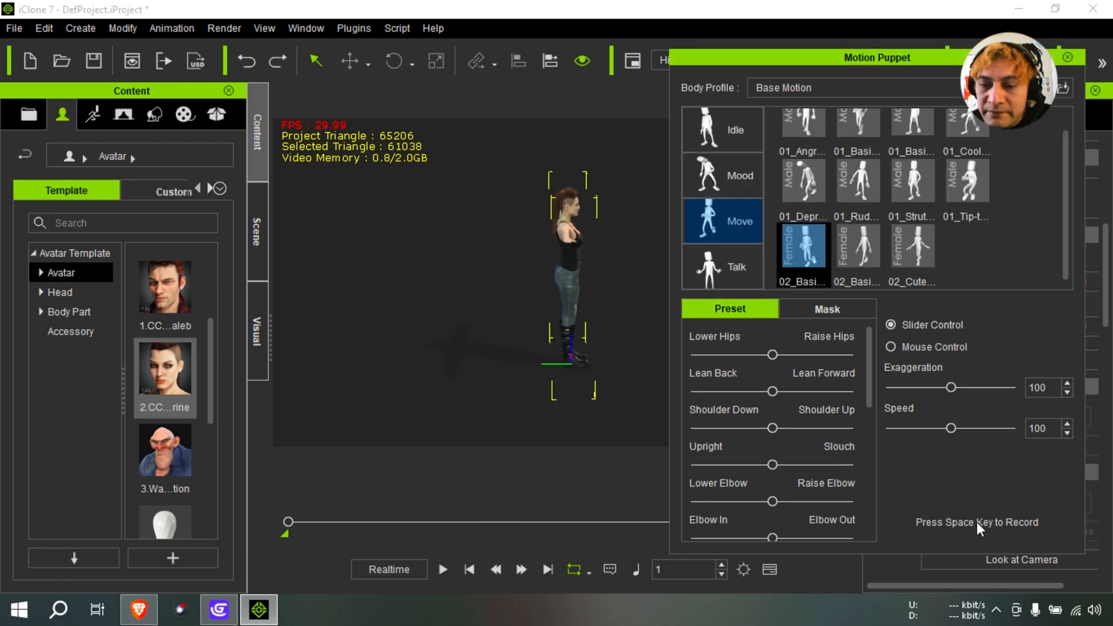
key("space")
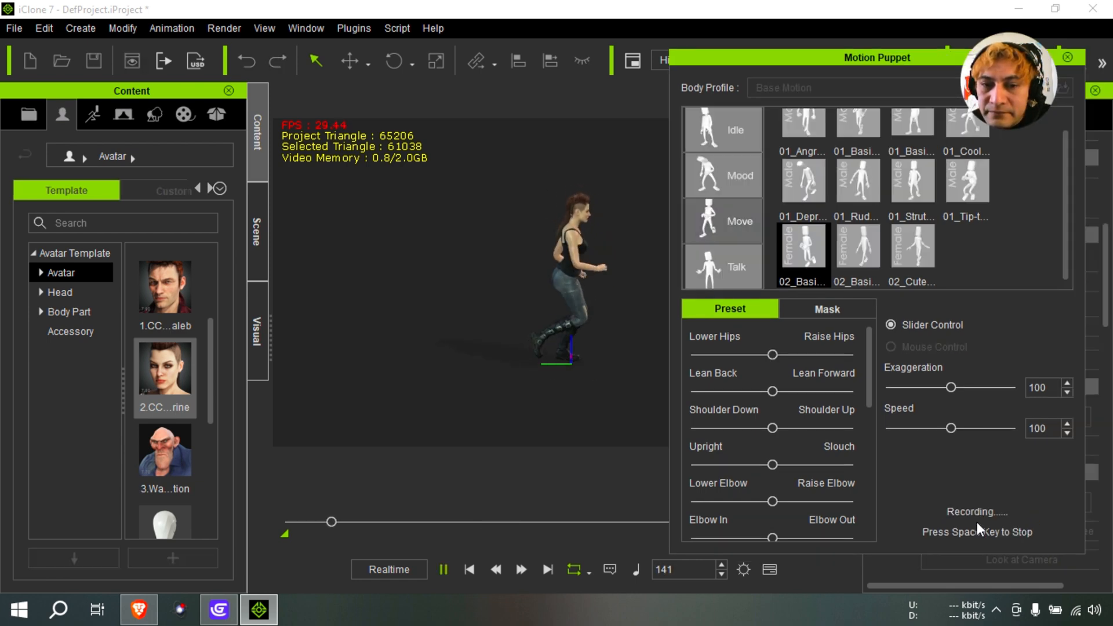
key("space")
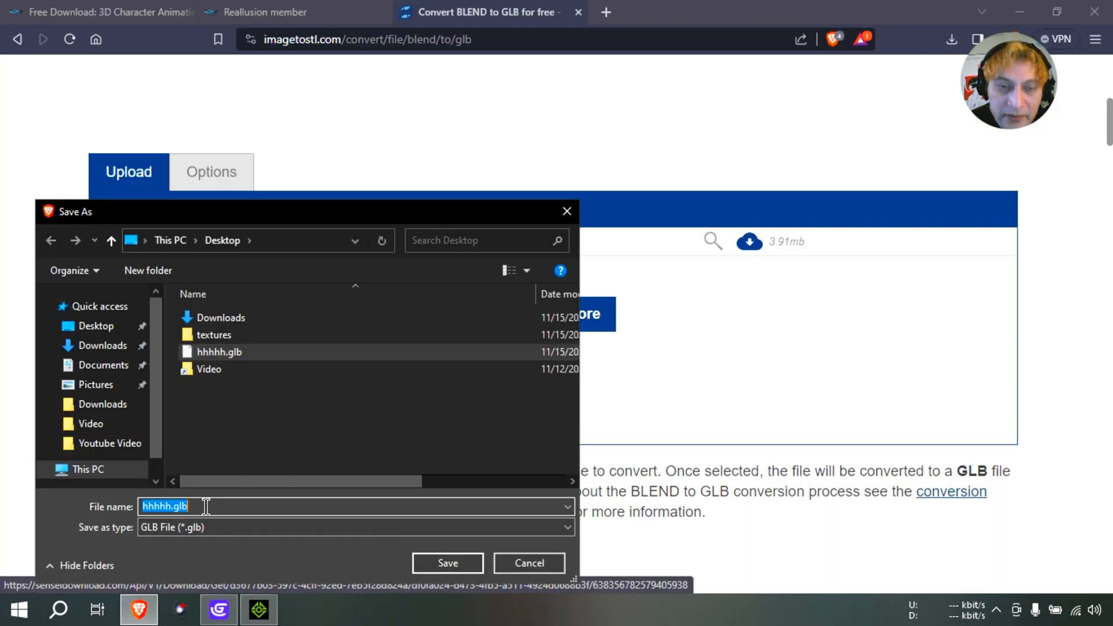
Save the converted model to the Desktop as bb2
type("bb2")
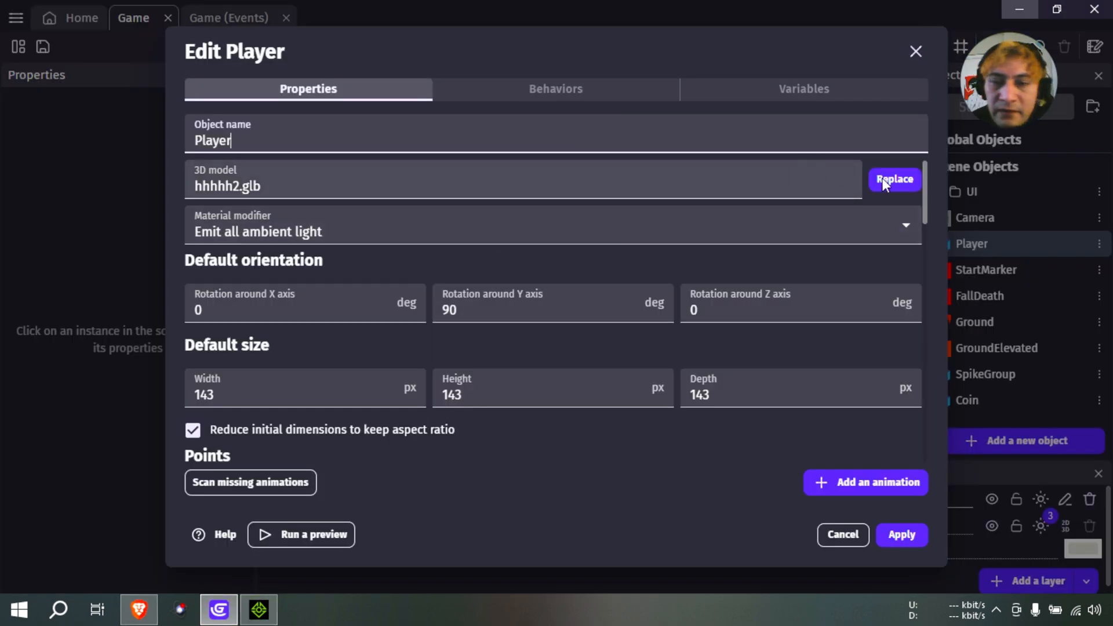
Replace the Player model with bb2.glb, copy it in, and dismiss the animation notice
left_click(895, 180)
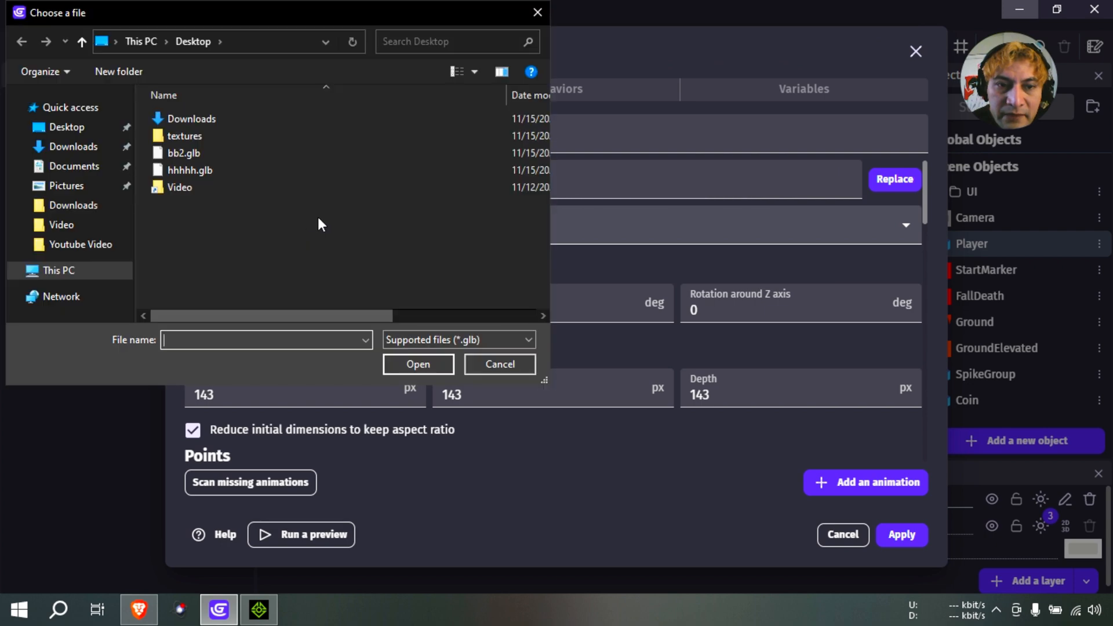
left_click(418, 364)
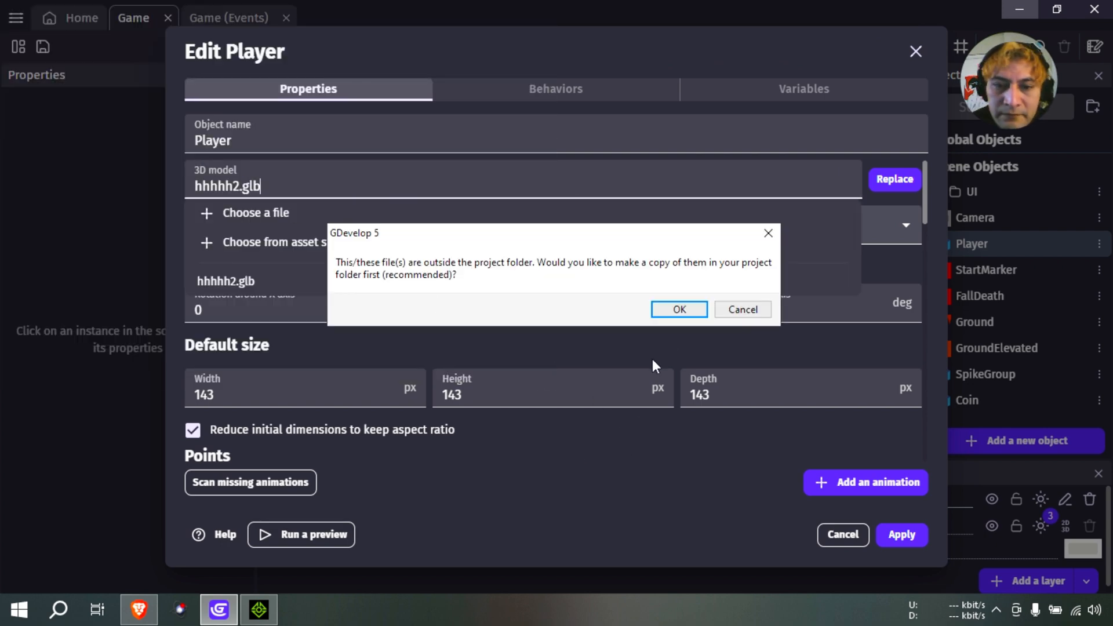
left_click(677, 309)
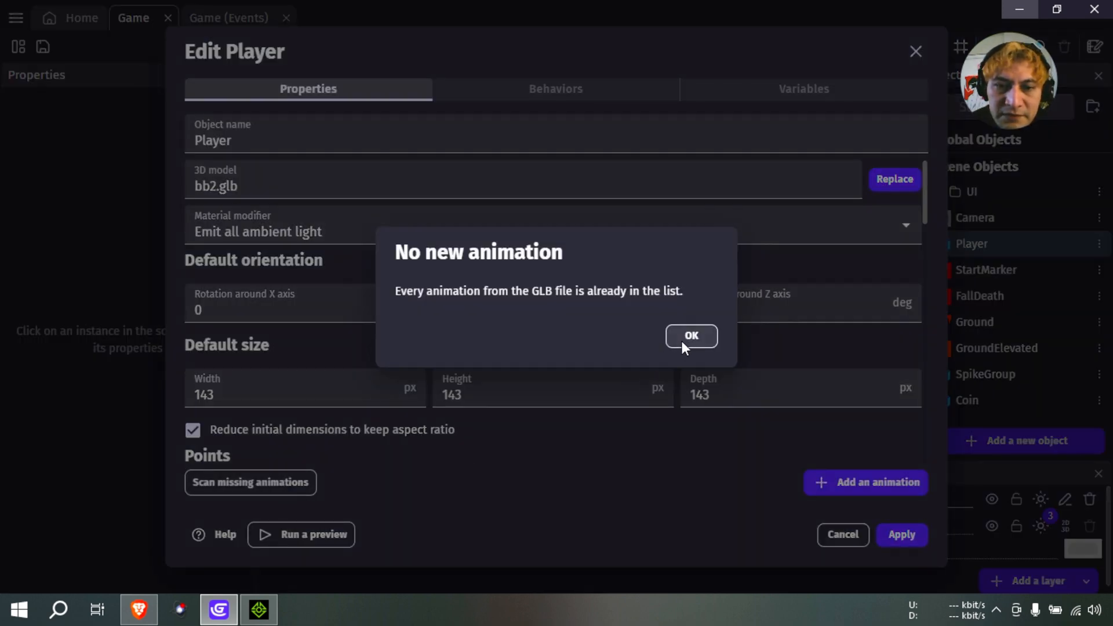
left_click(690, 335)
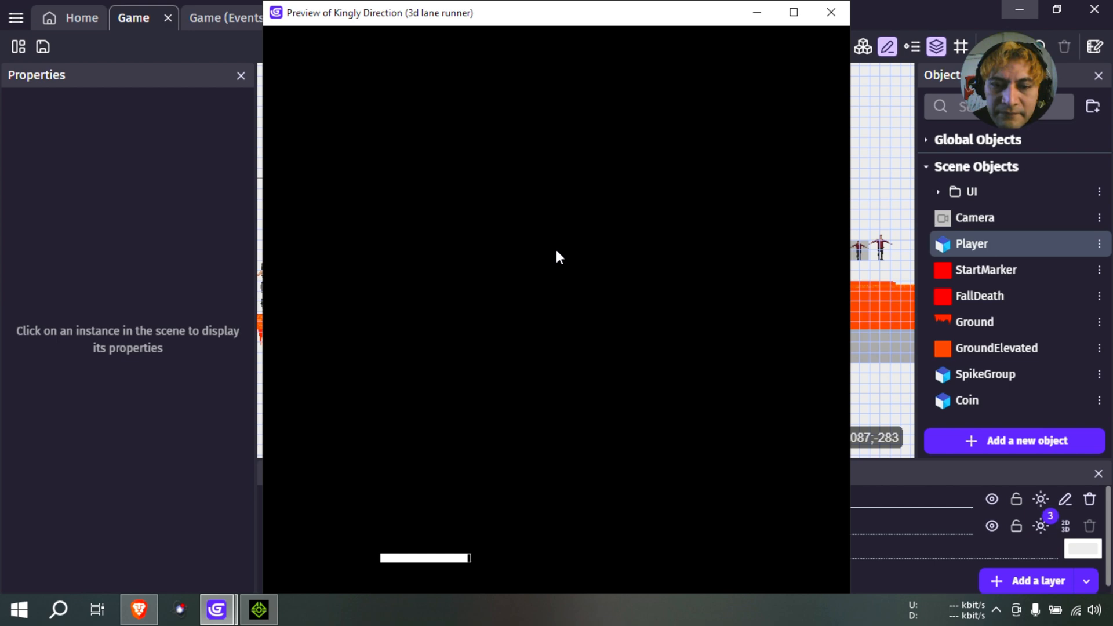